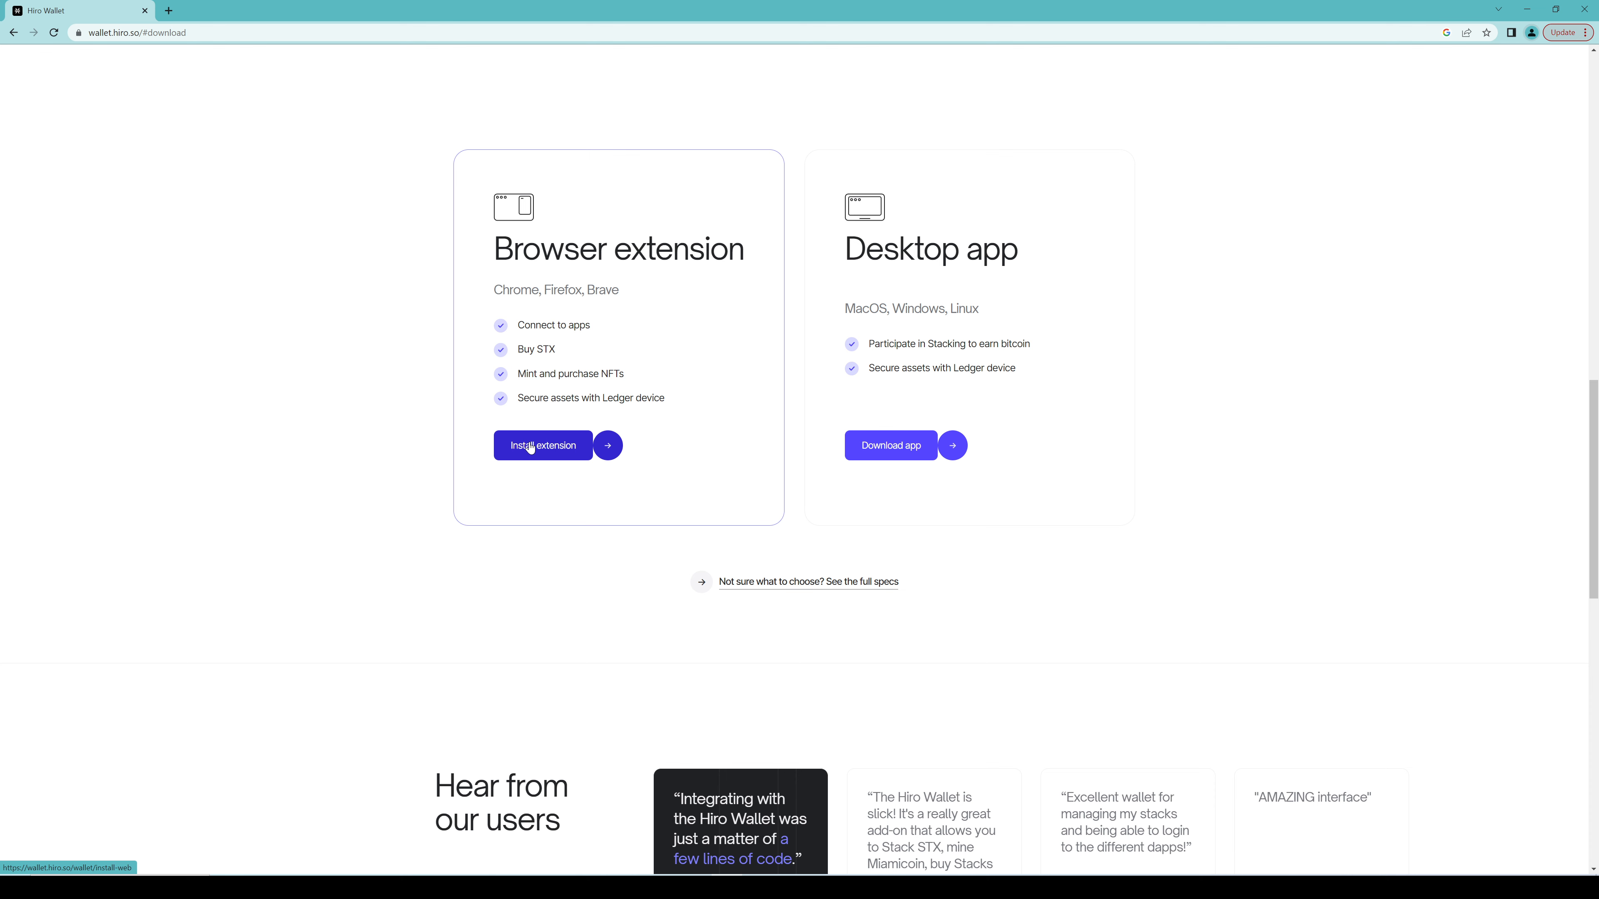
mouse_move(520, 400)
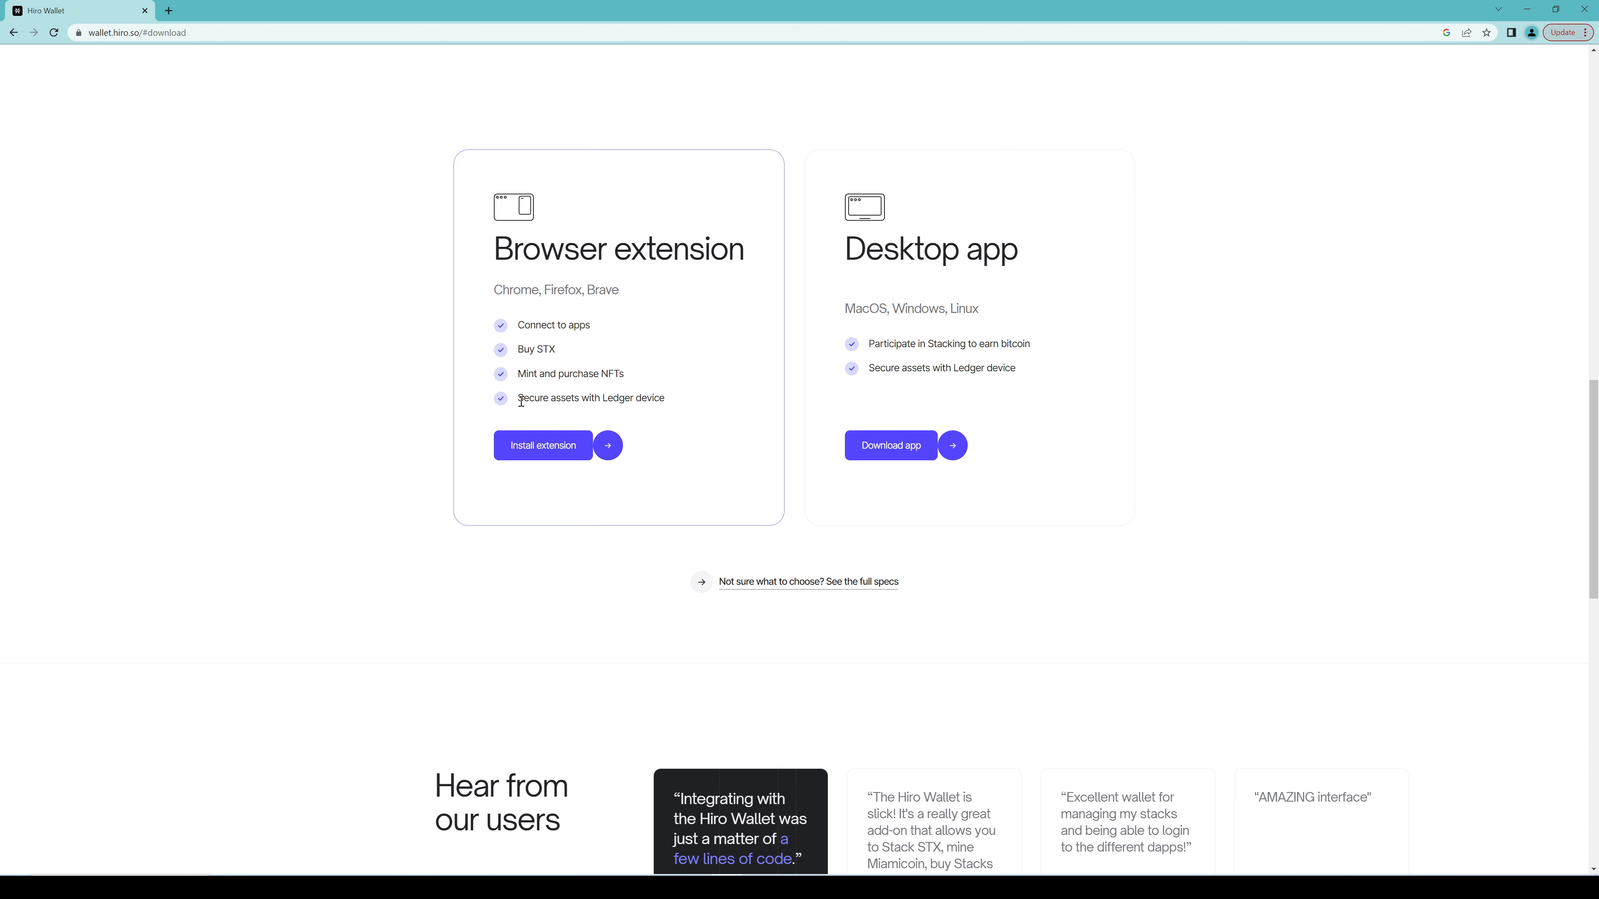
Go to the browser-extension install page from Hiro Wallet's download options
click(543, 445)
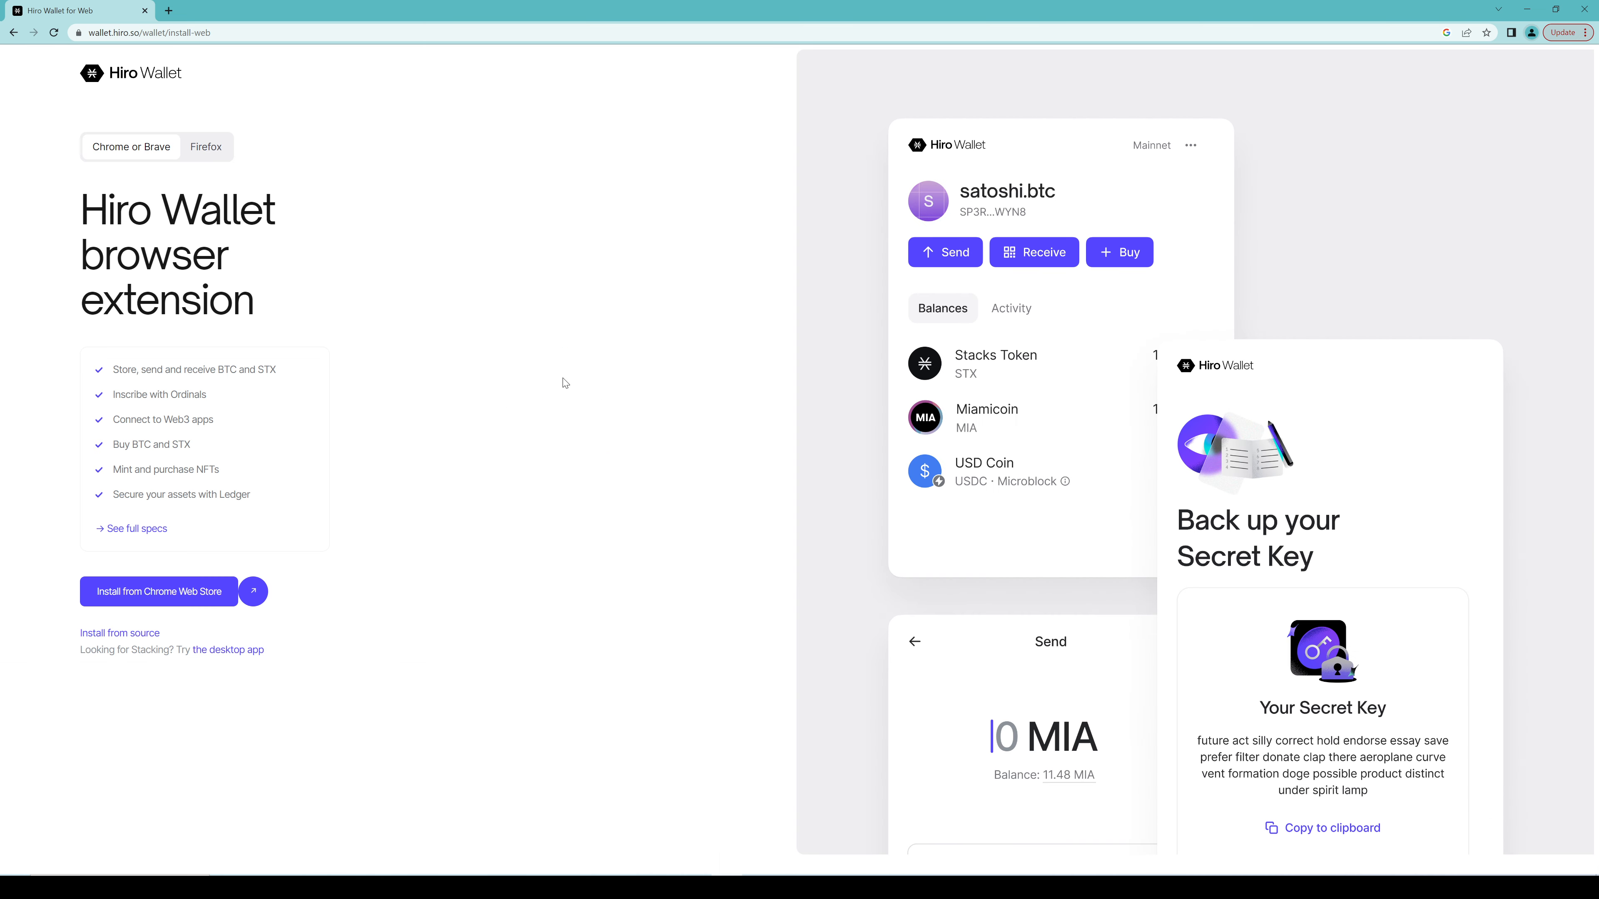
mouse_move(261, 304)
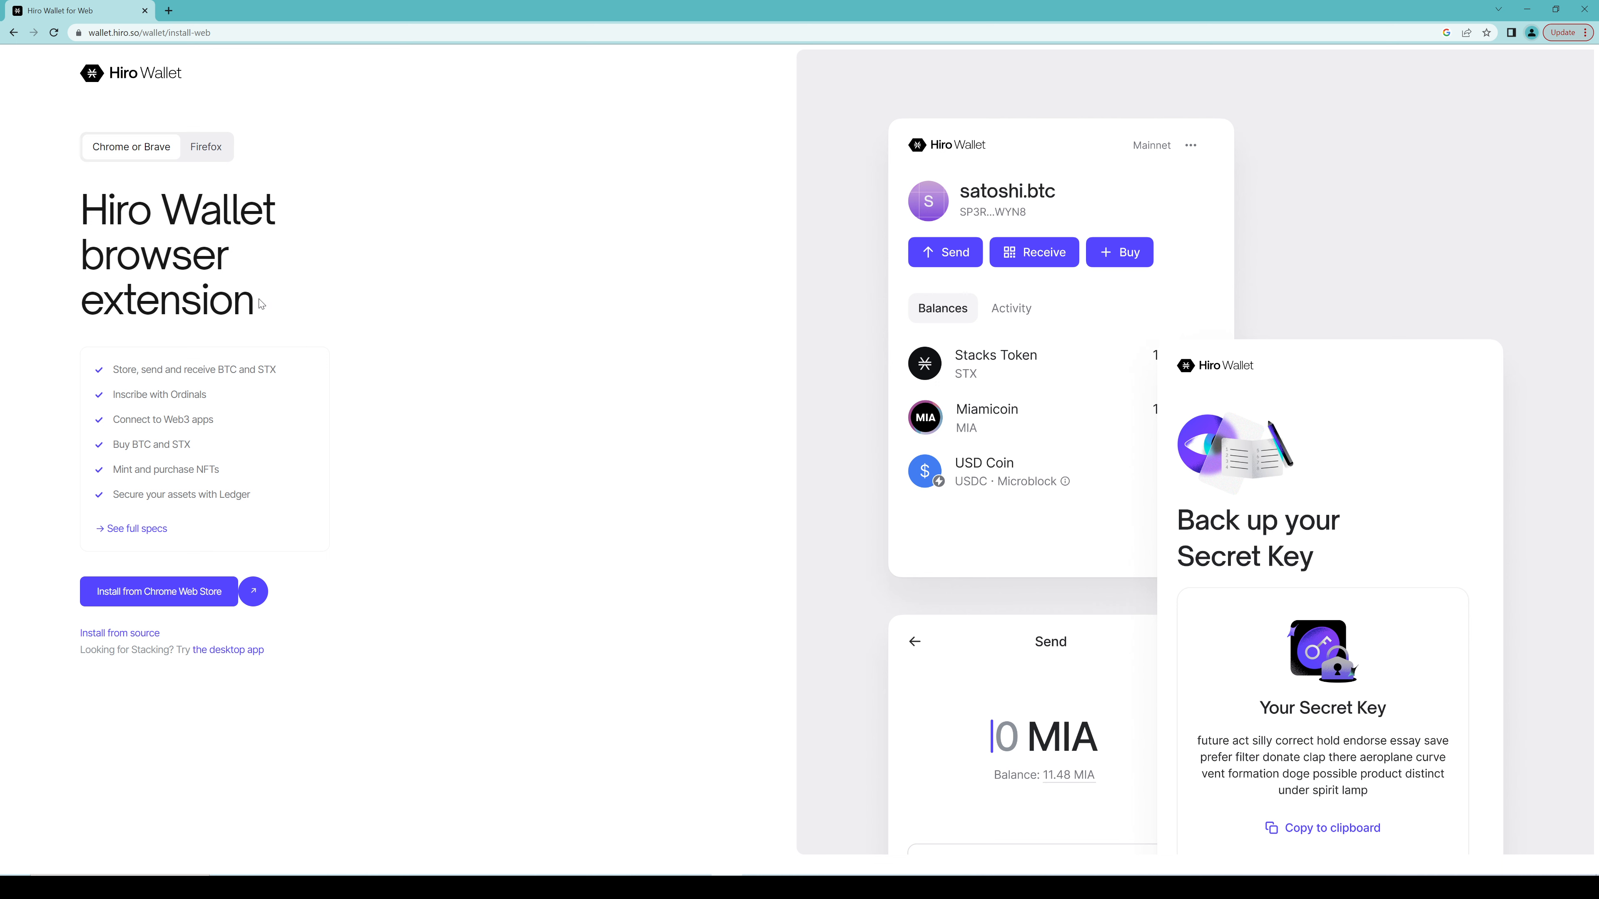
mouse_move(168, 581)
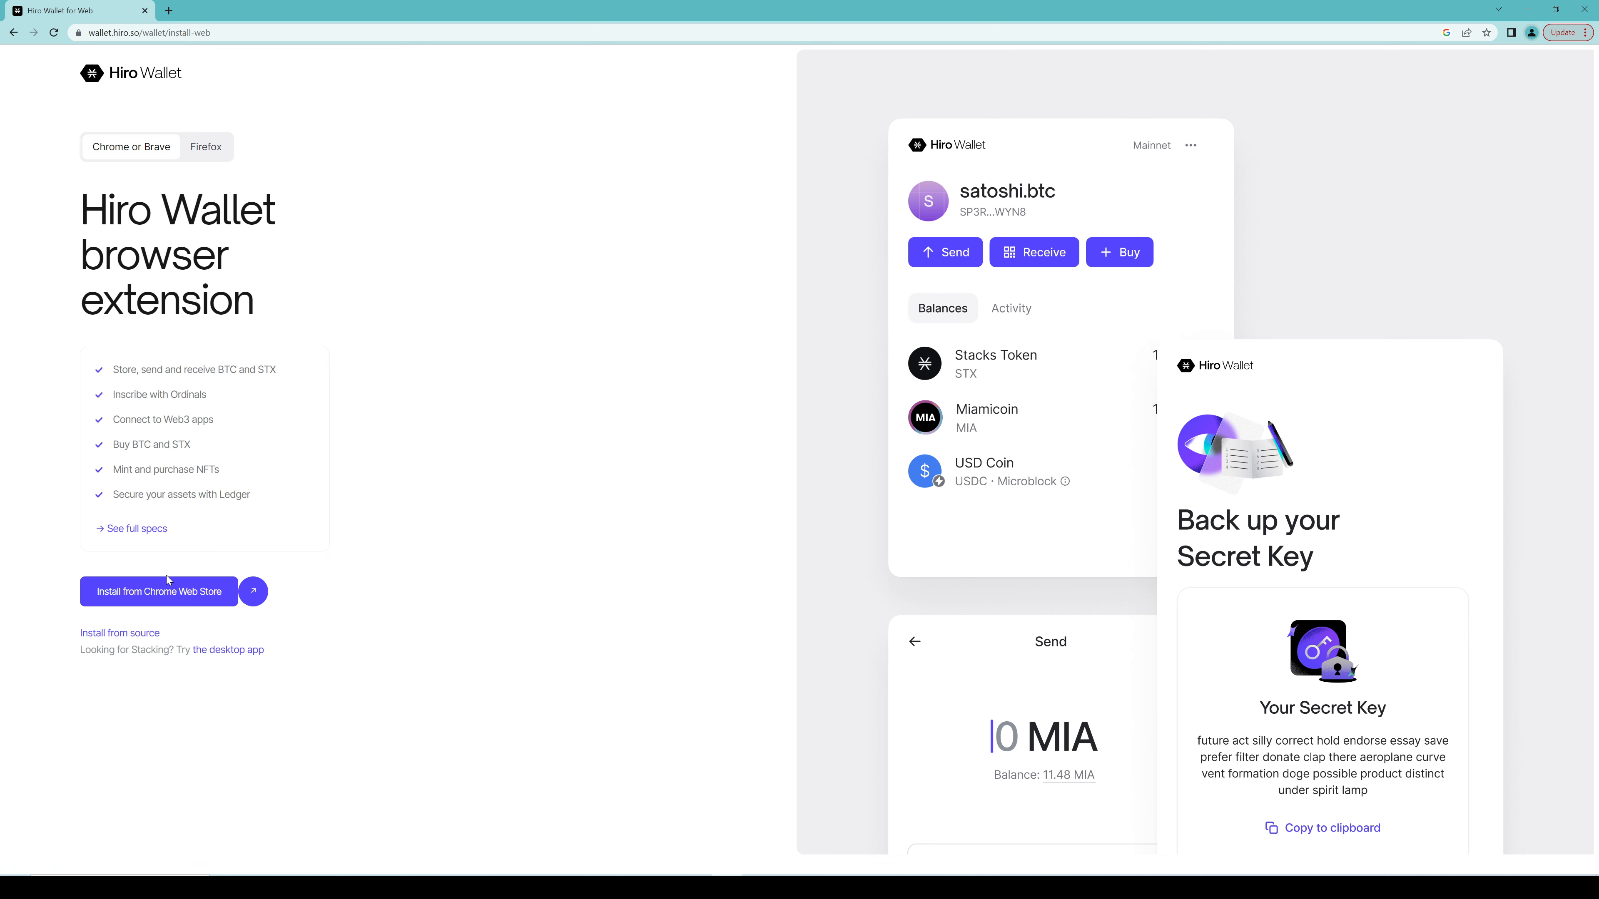
Reach the Hiro Wallet Chrome Web Store listing and begin adding it to Chrome
click(159, 591)
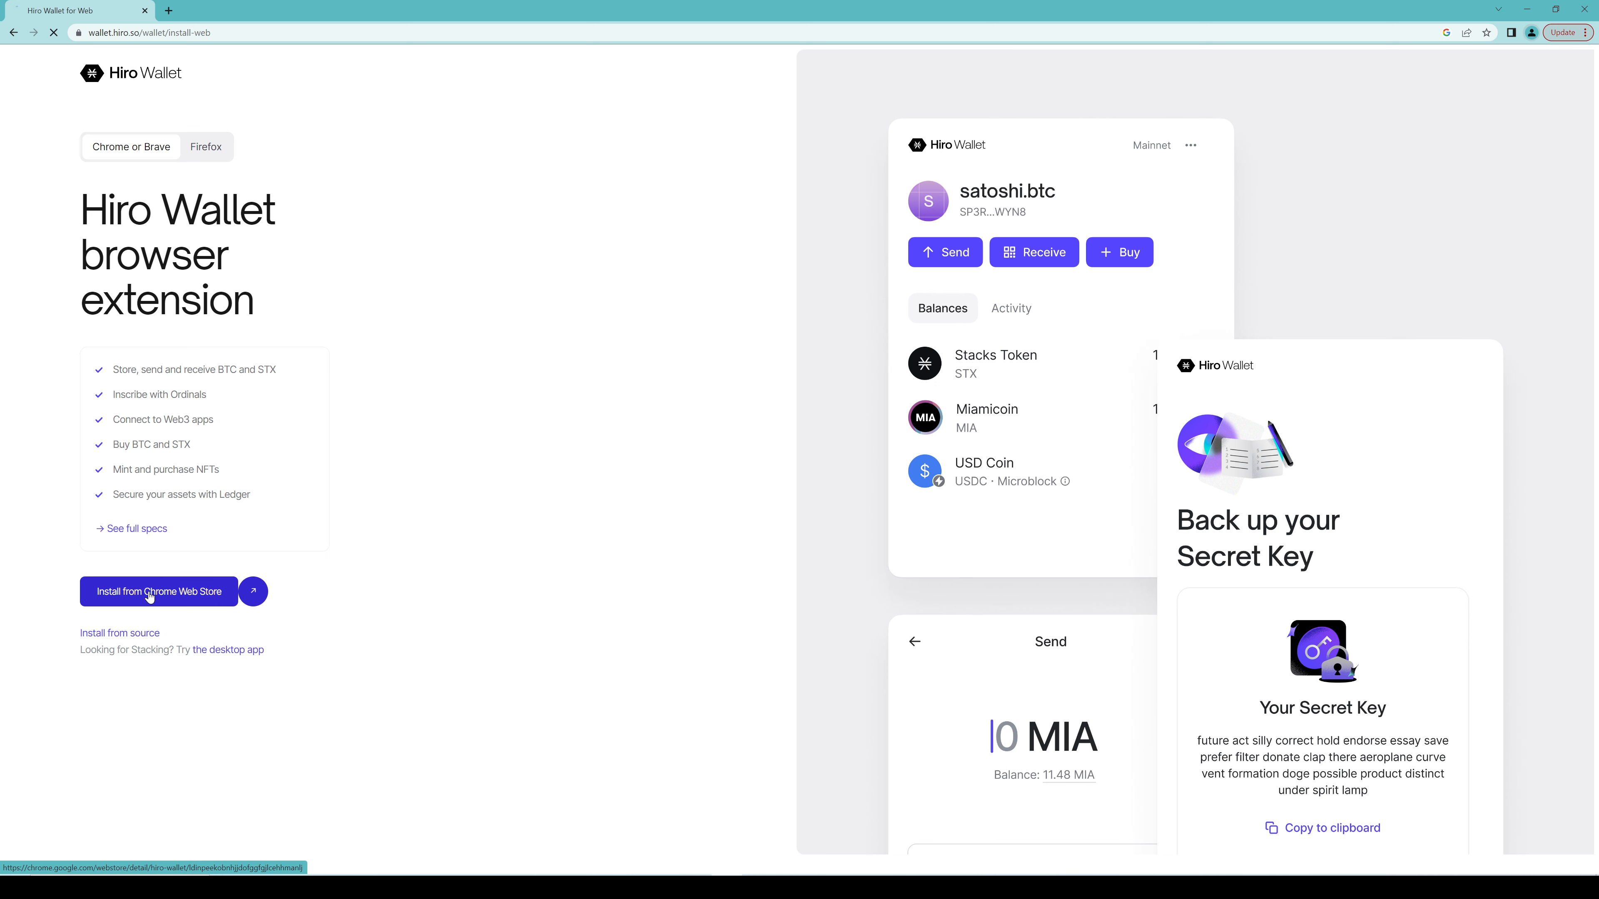
click(158, 592)
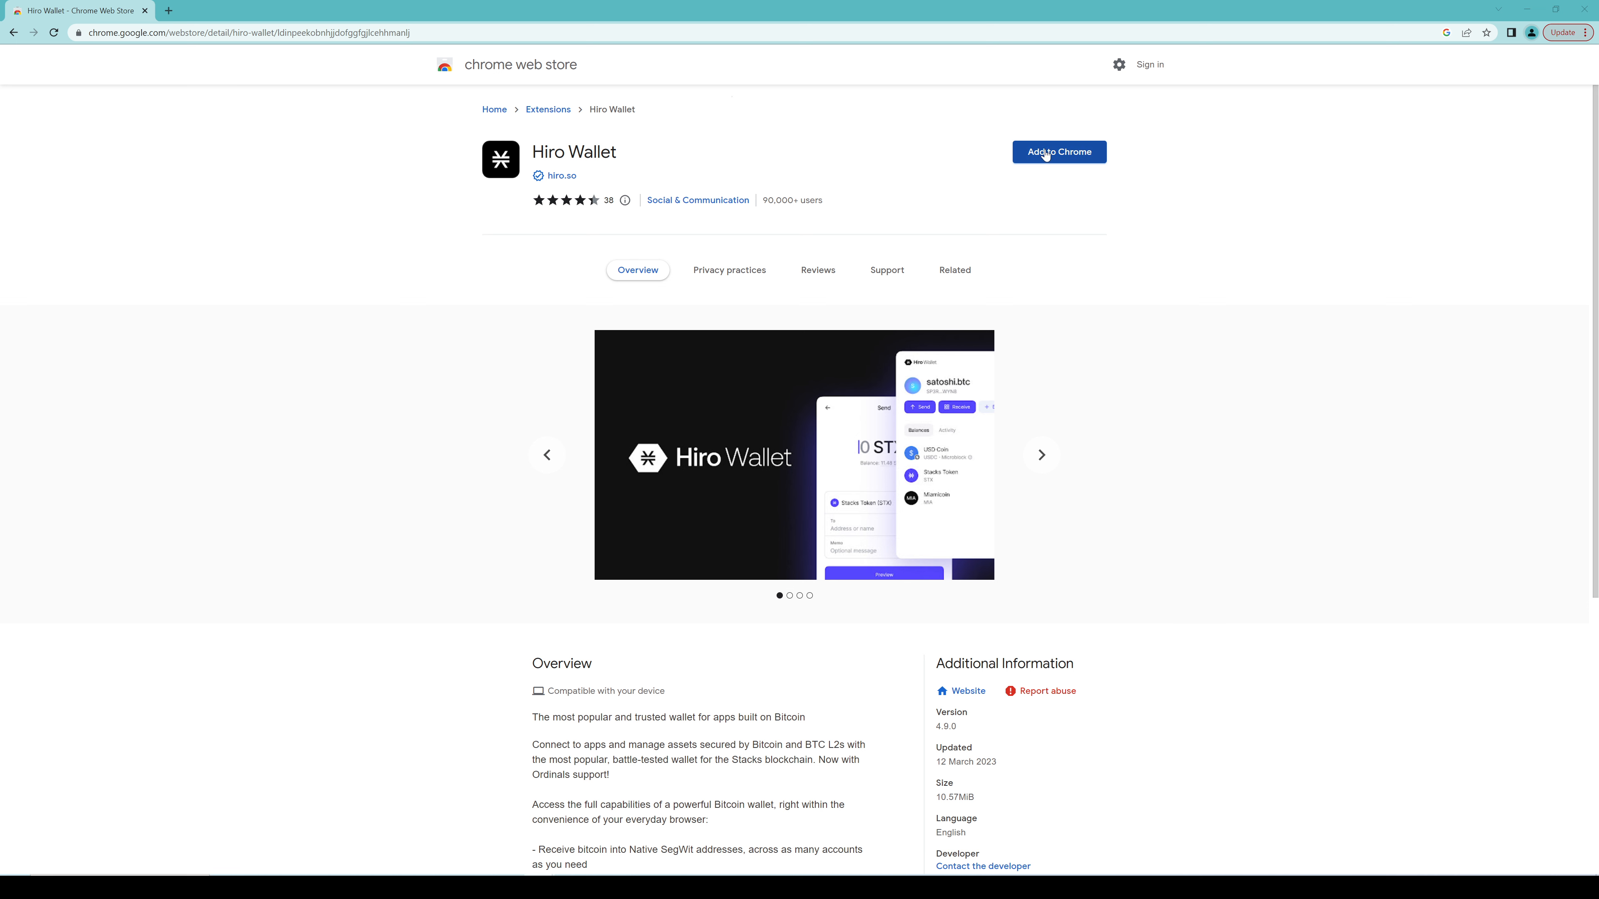
click(1058, 150)
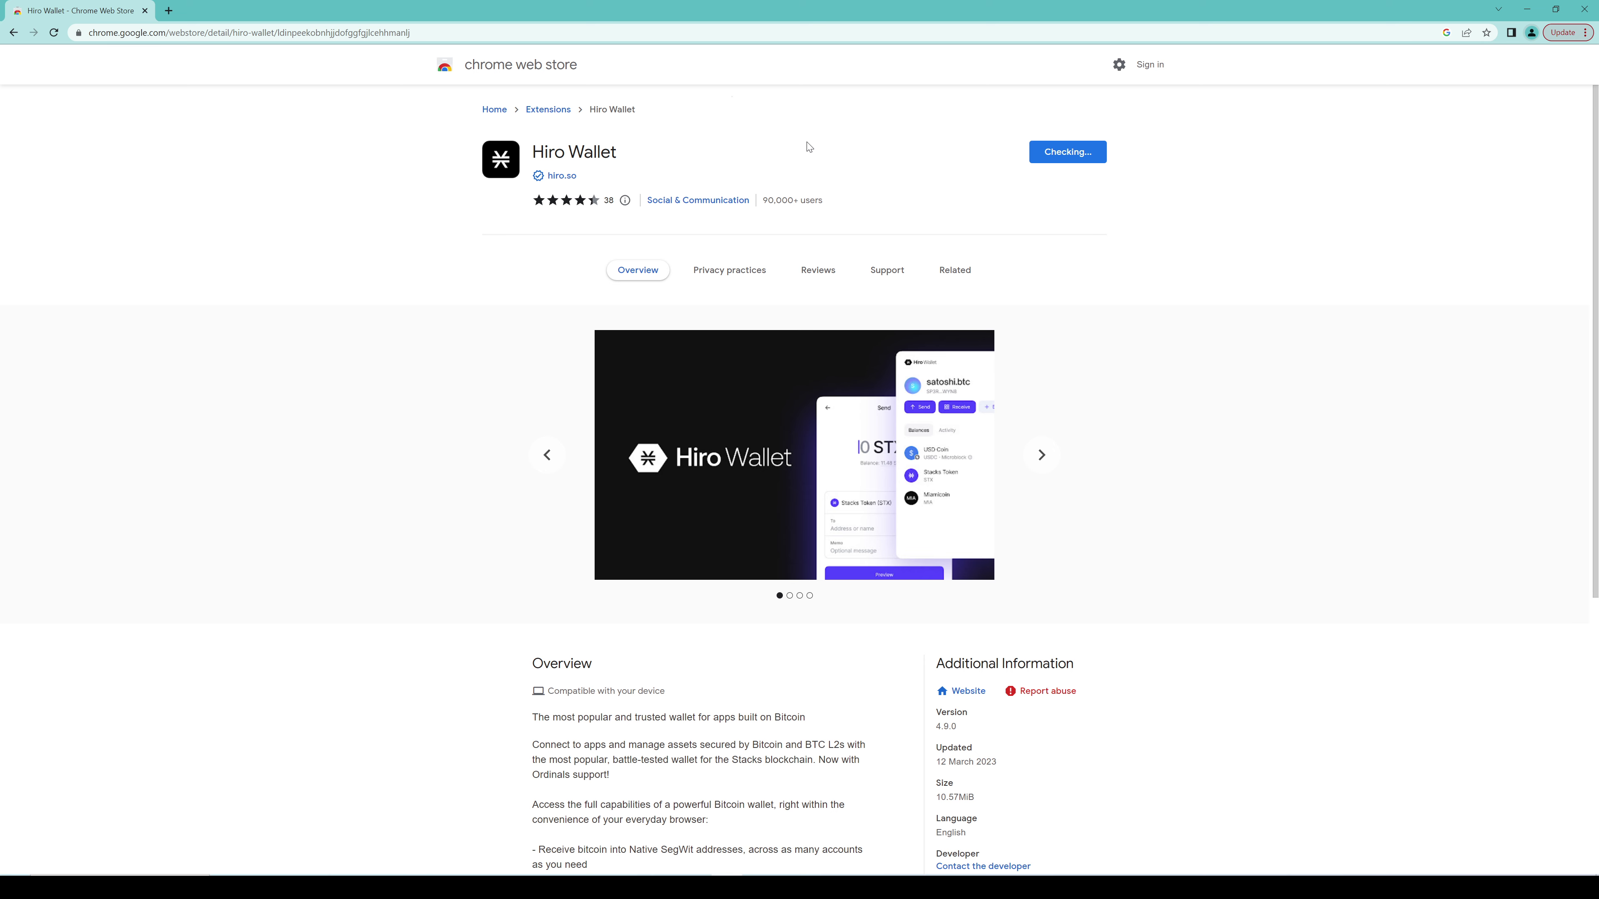
Confirm adding the extension, dismiss the added notice, and deny usage-data sharing
click(1067, 150)
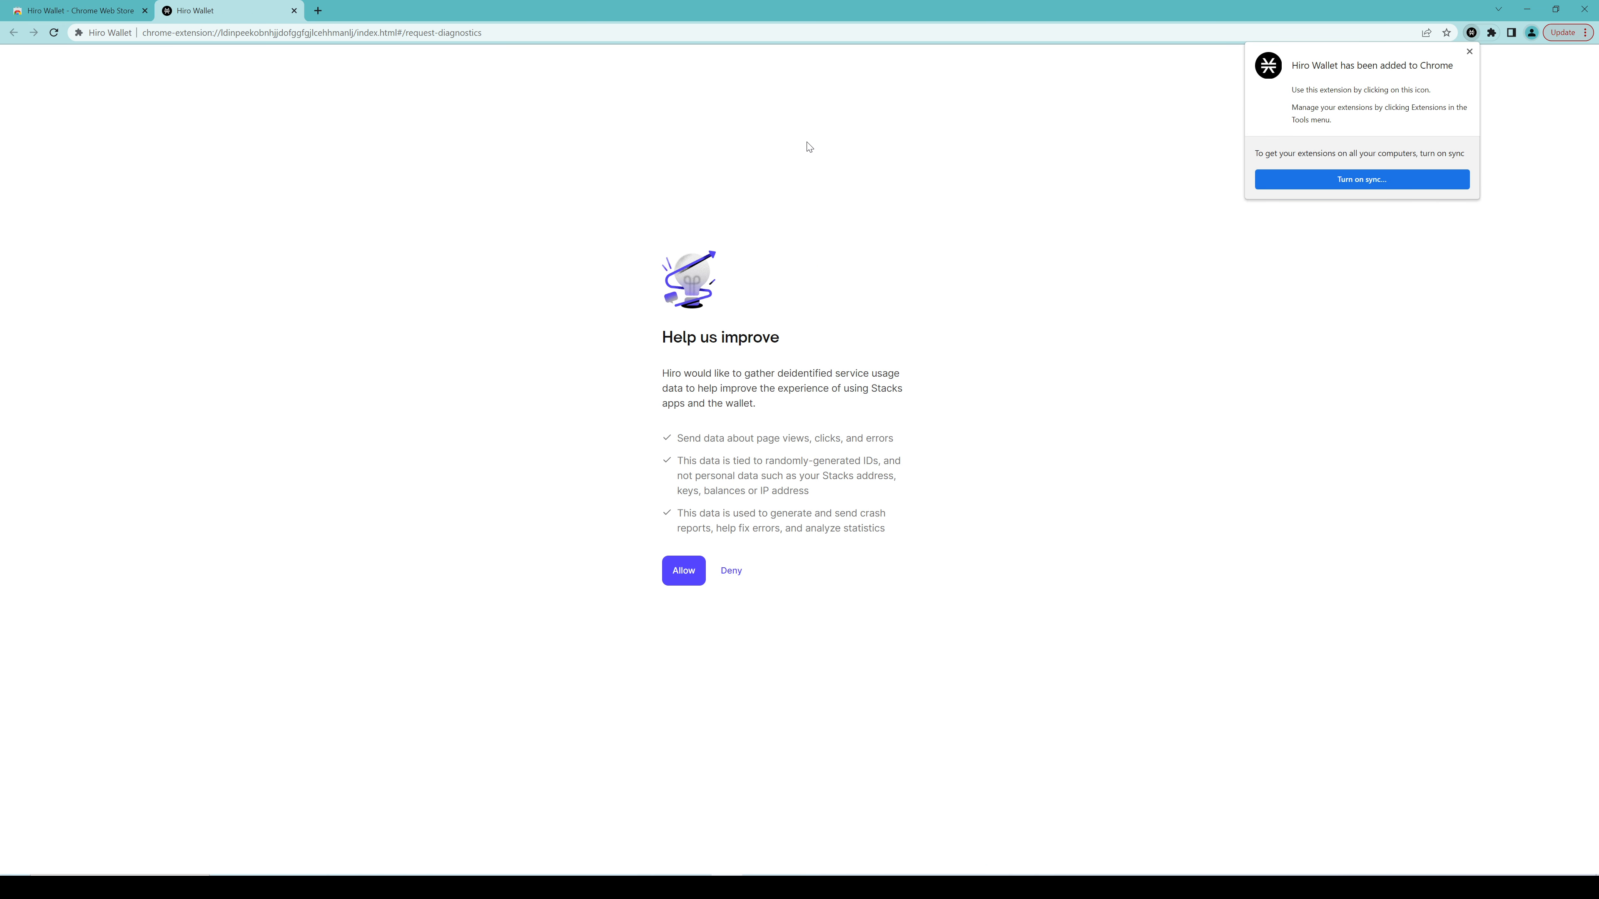
mouse_move(1468, 52)
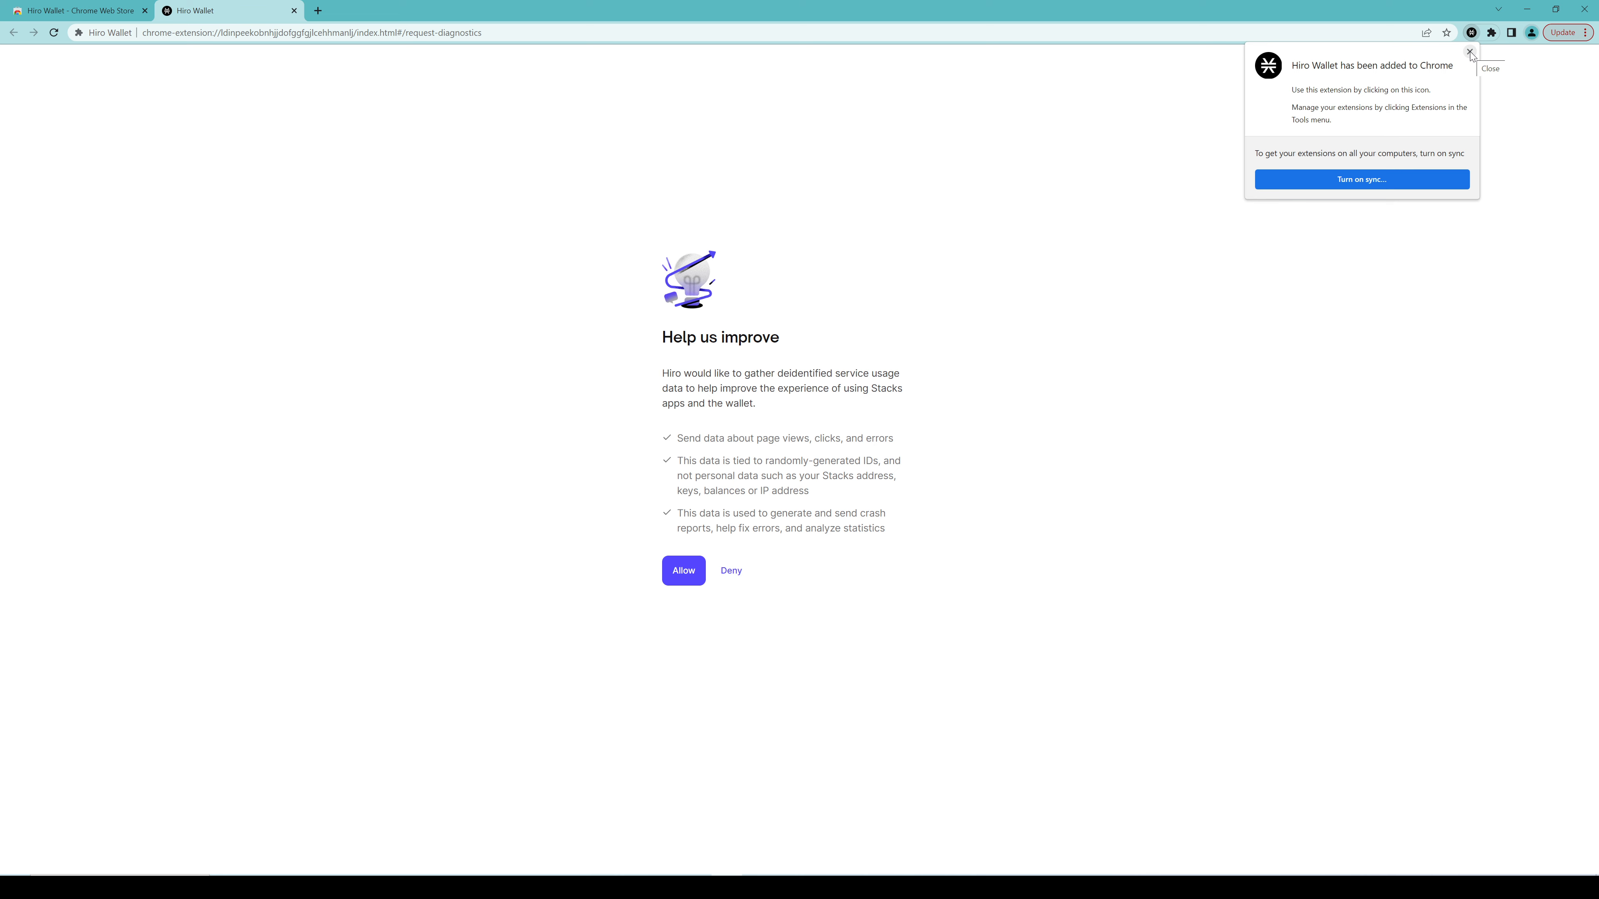
click(1471, 53)
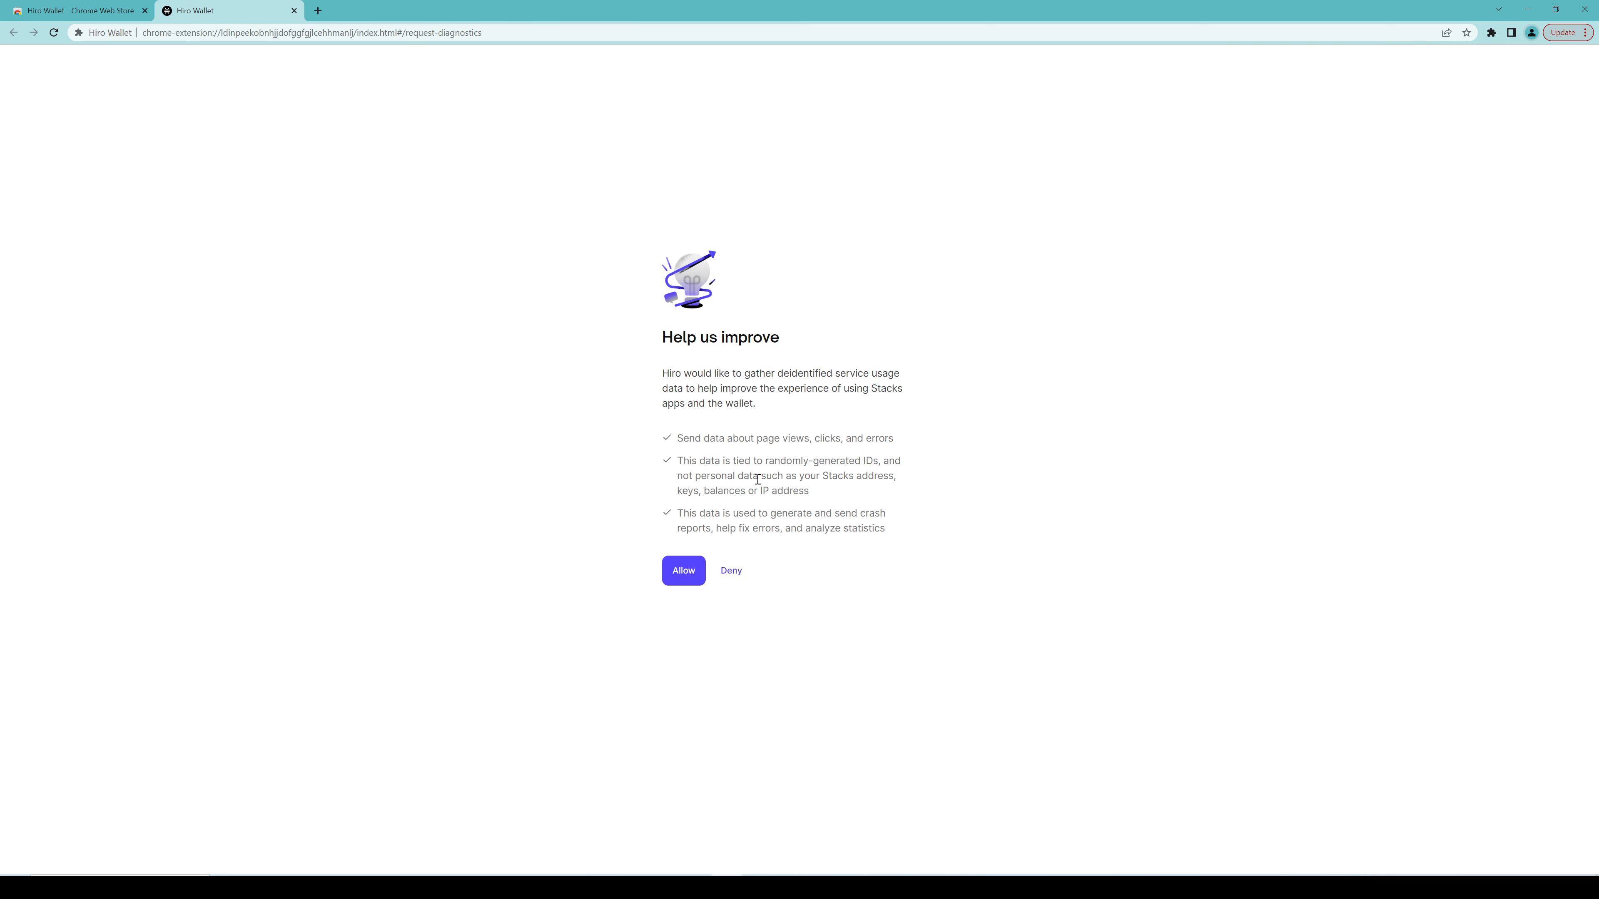
click(731, 569)
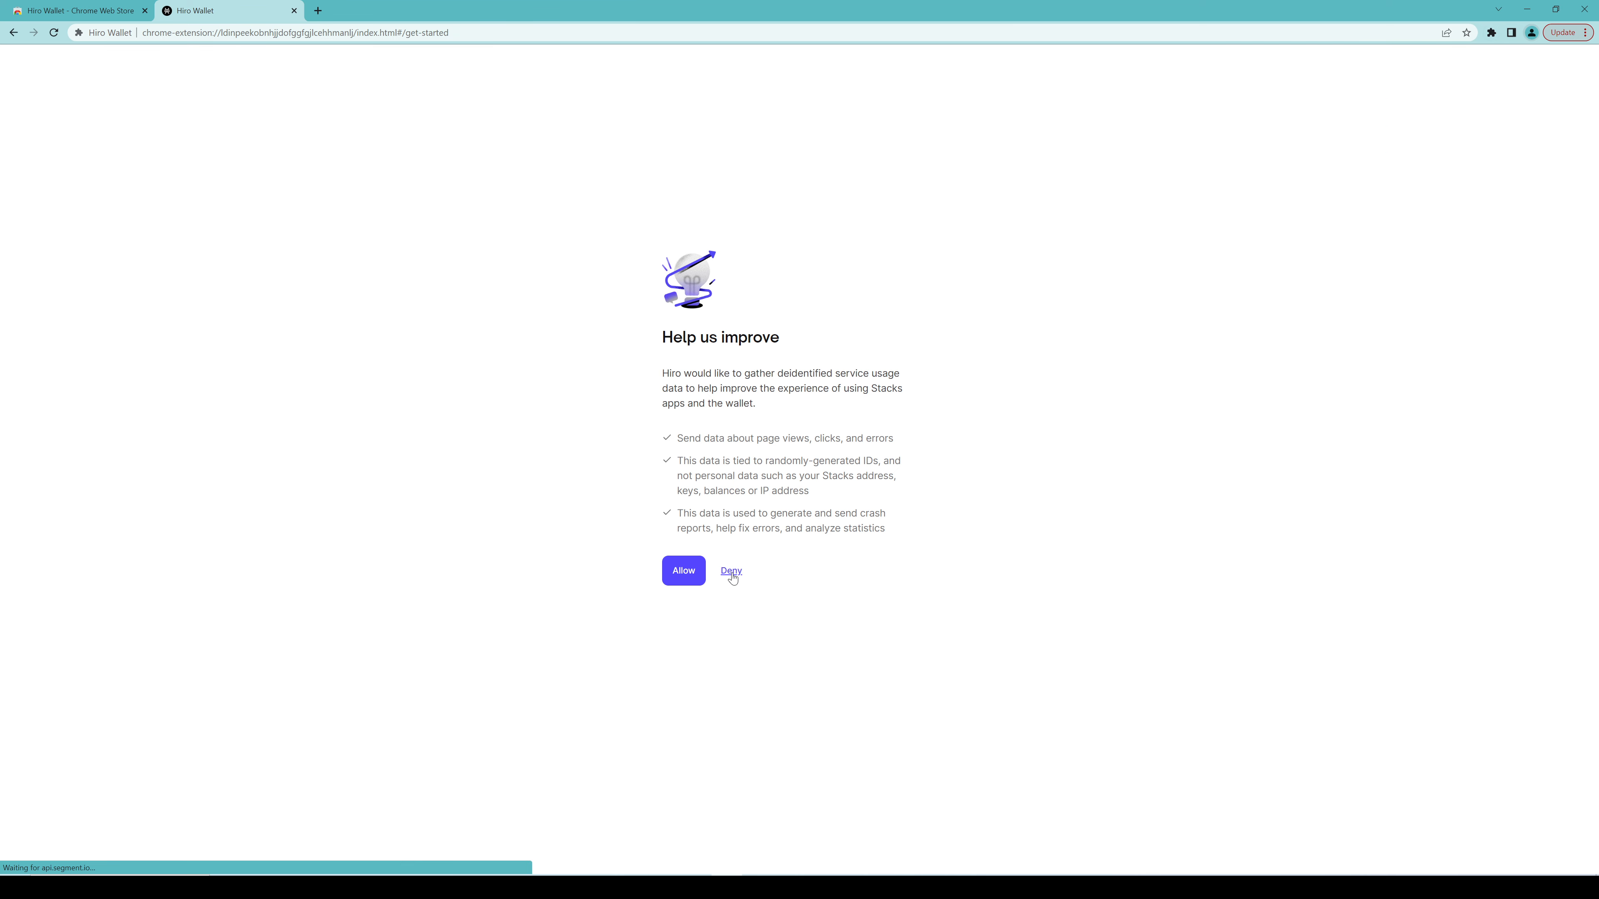
click(730, 569)
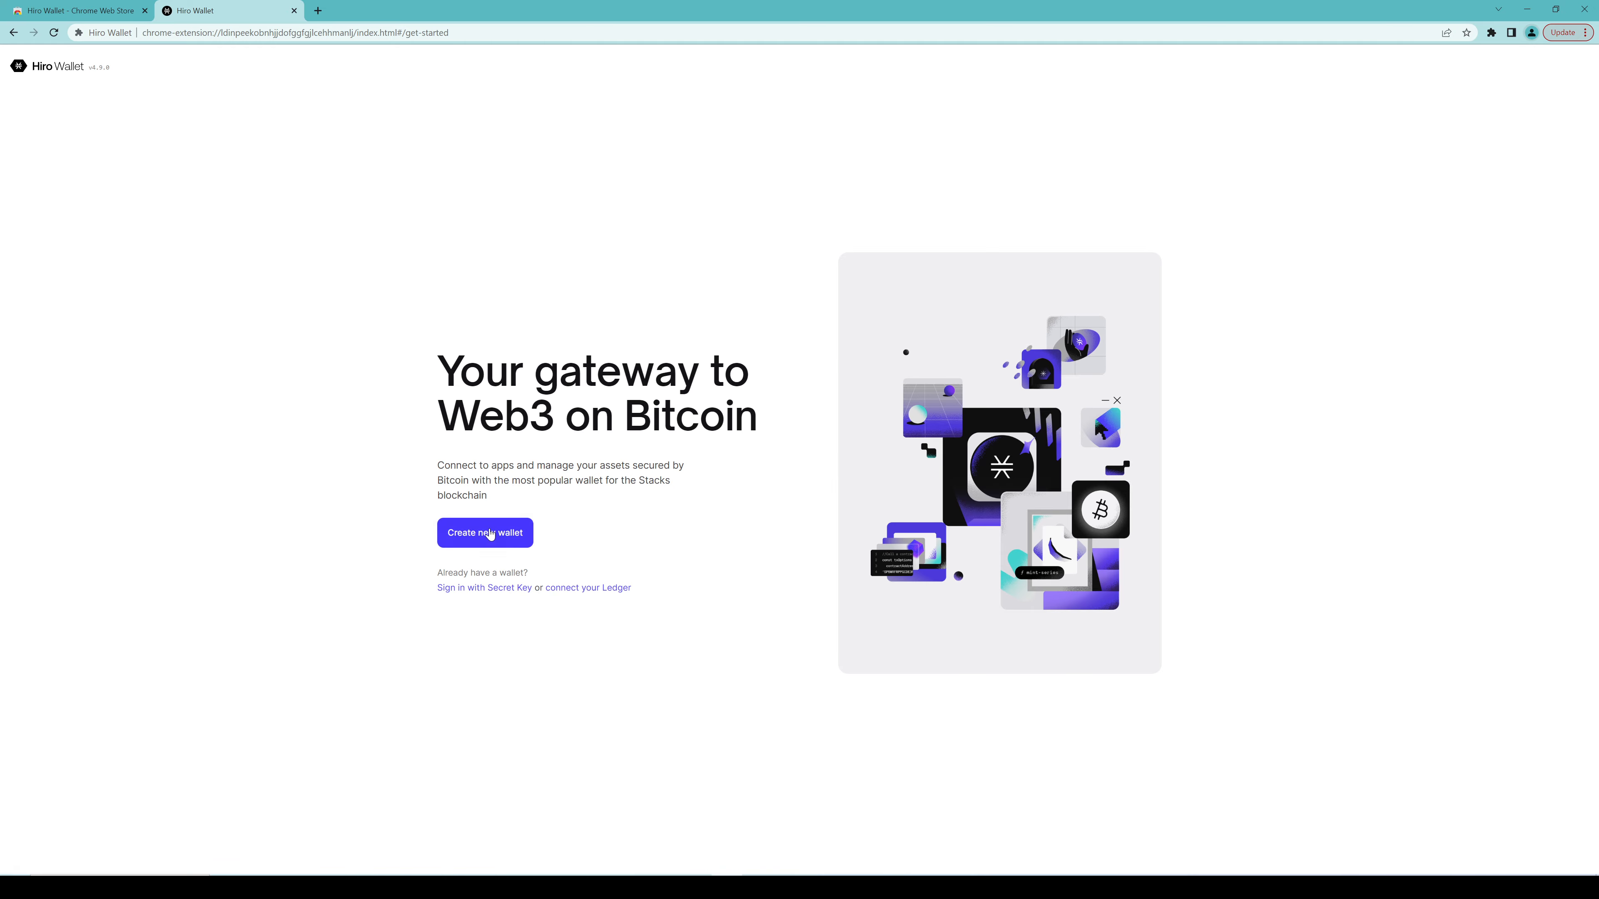
mouse_move(1491, 33)
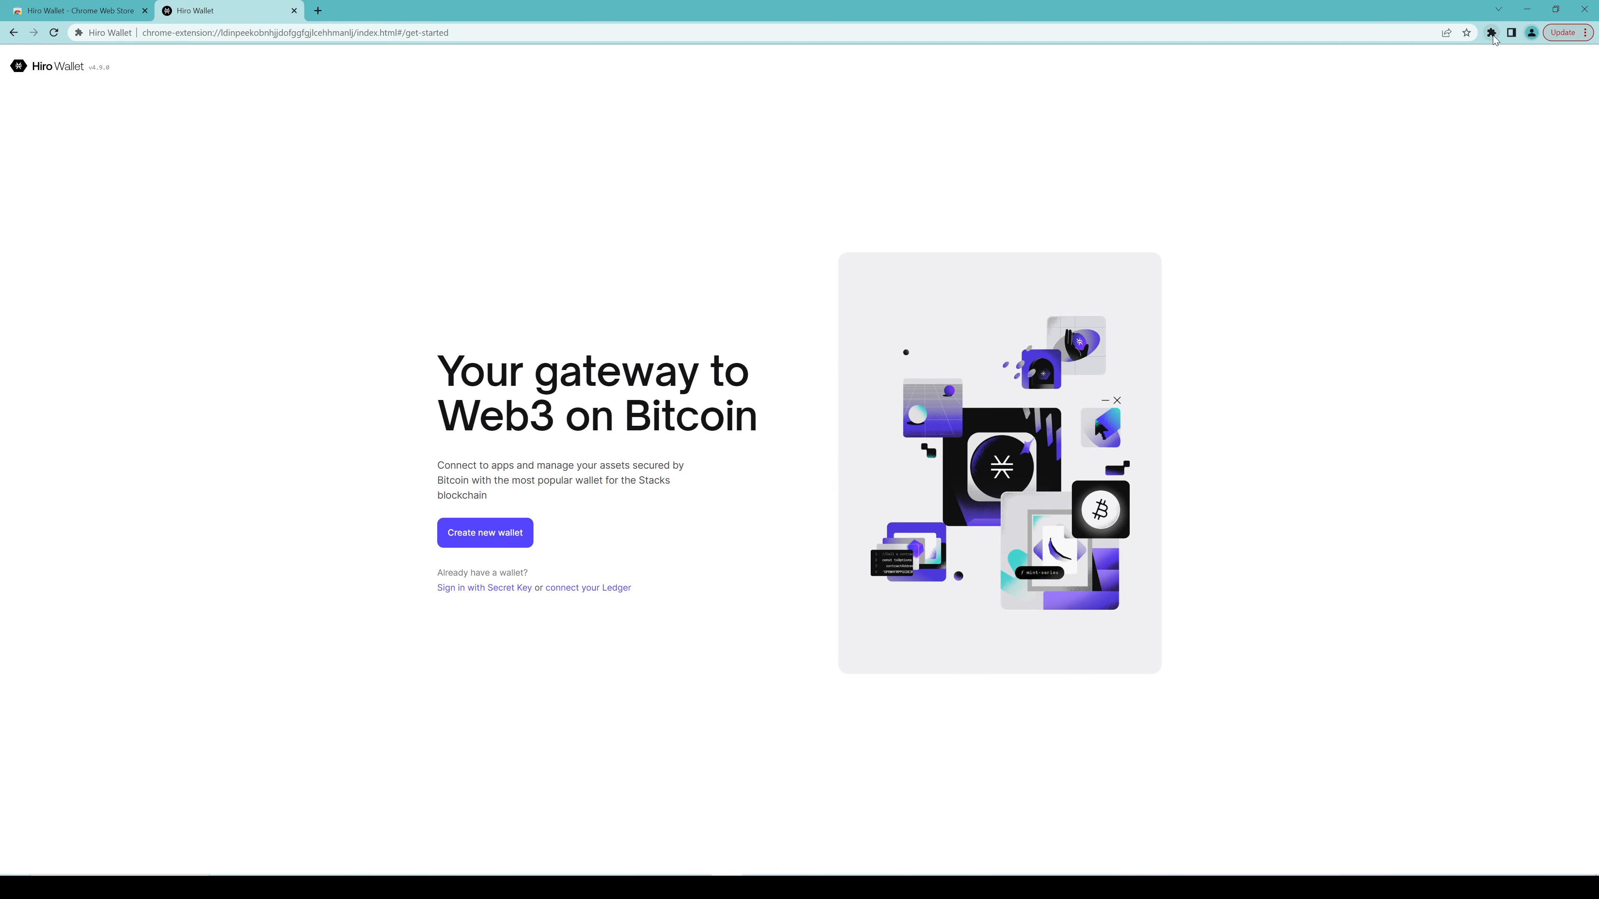
Pin Hiro Wallet to the toolbar from the Extensions menu
click(1490, 32)
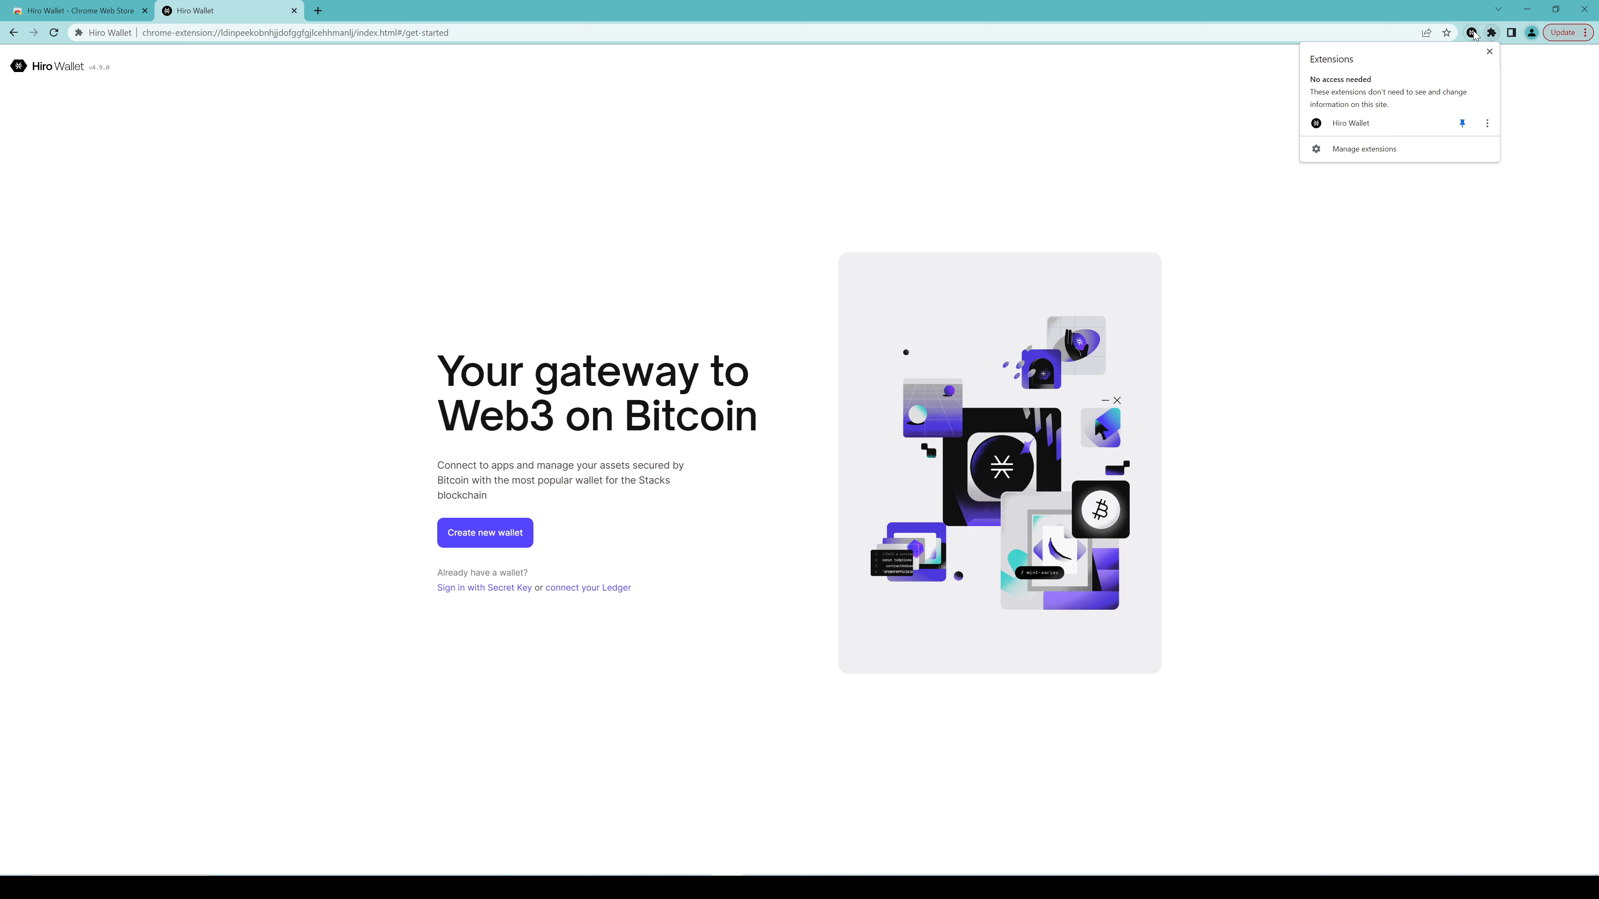
click(1470, 32)
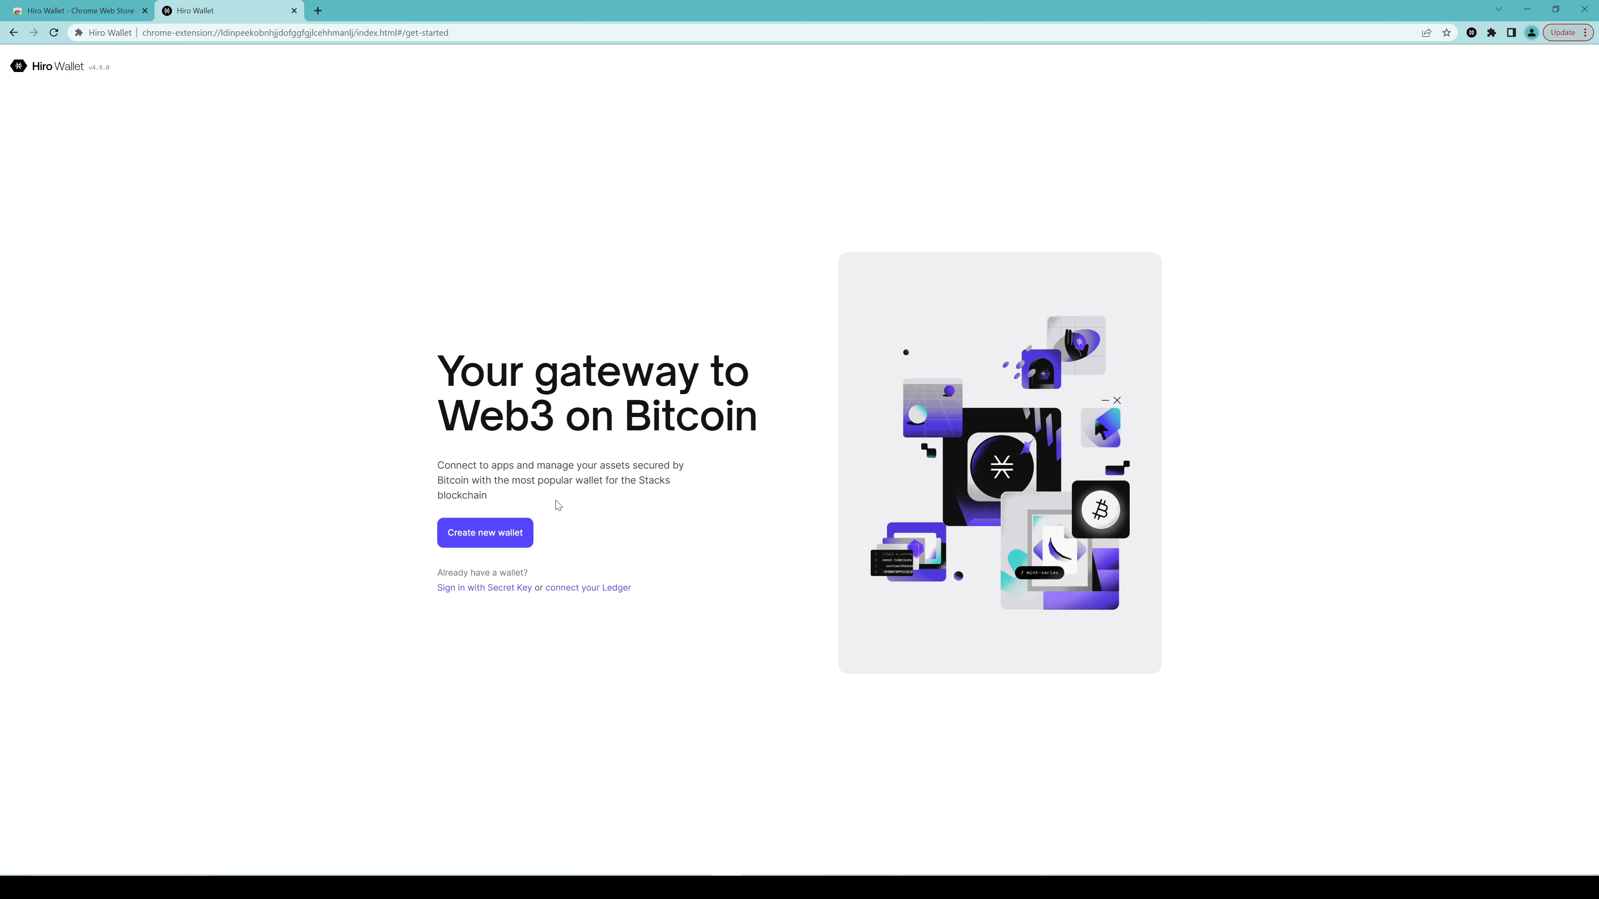
Create a new wallet and copy the 24-word Secret Key to the clipboard
click(483, 532)
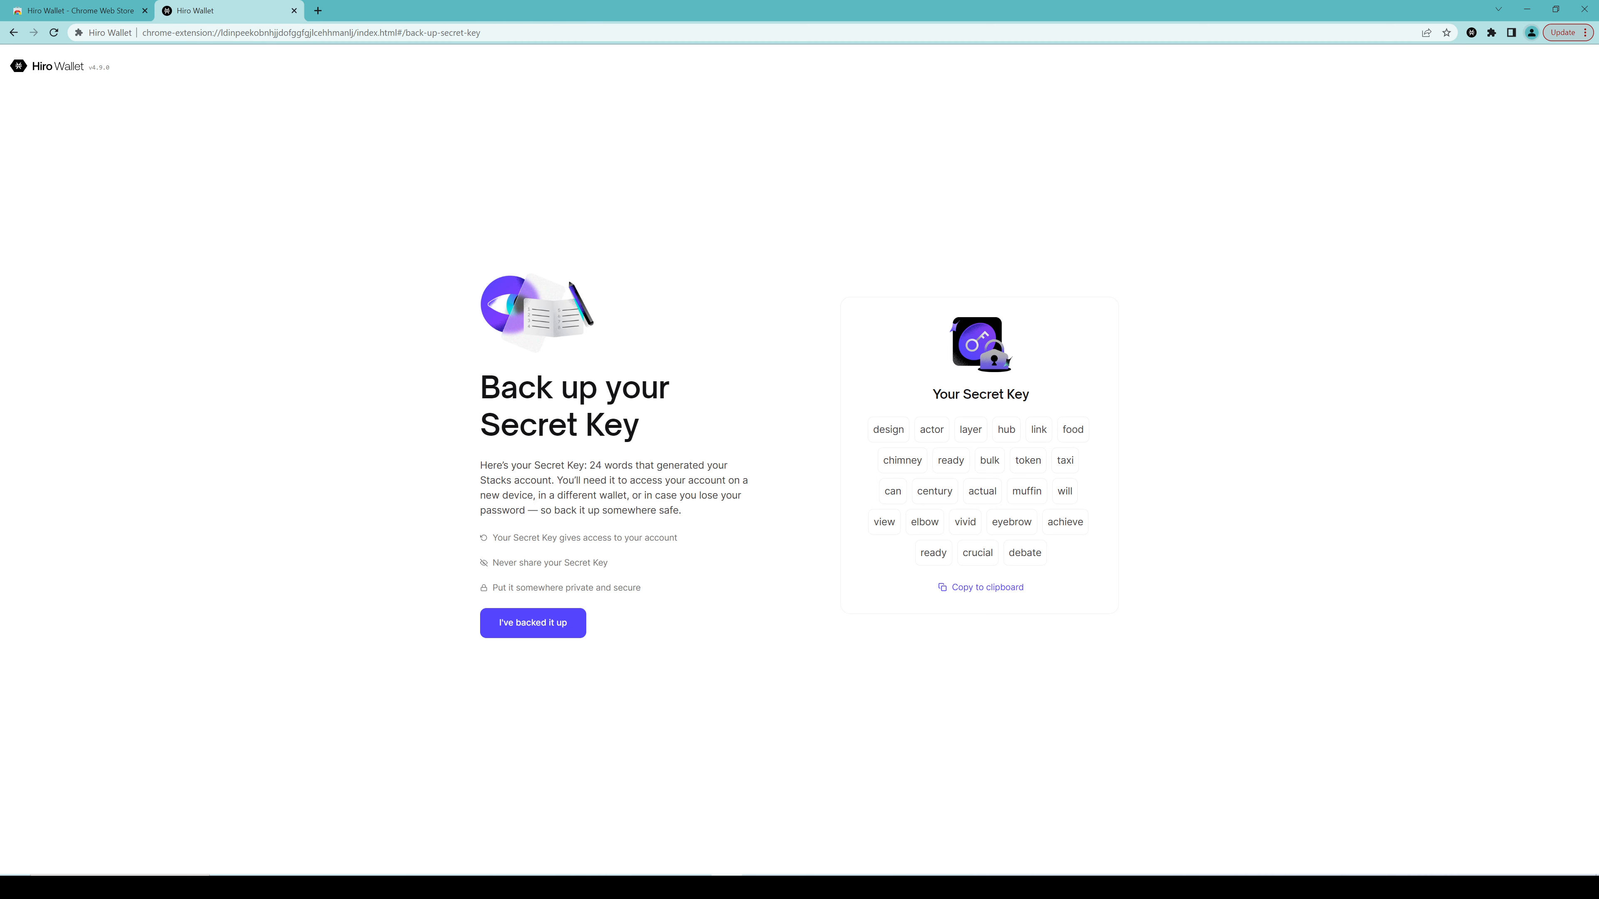
mouse_move(1122, 544)
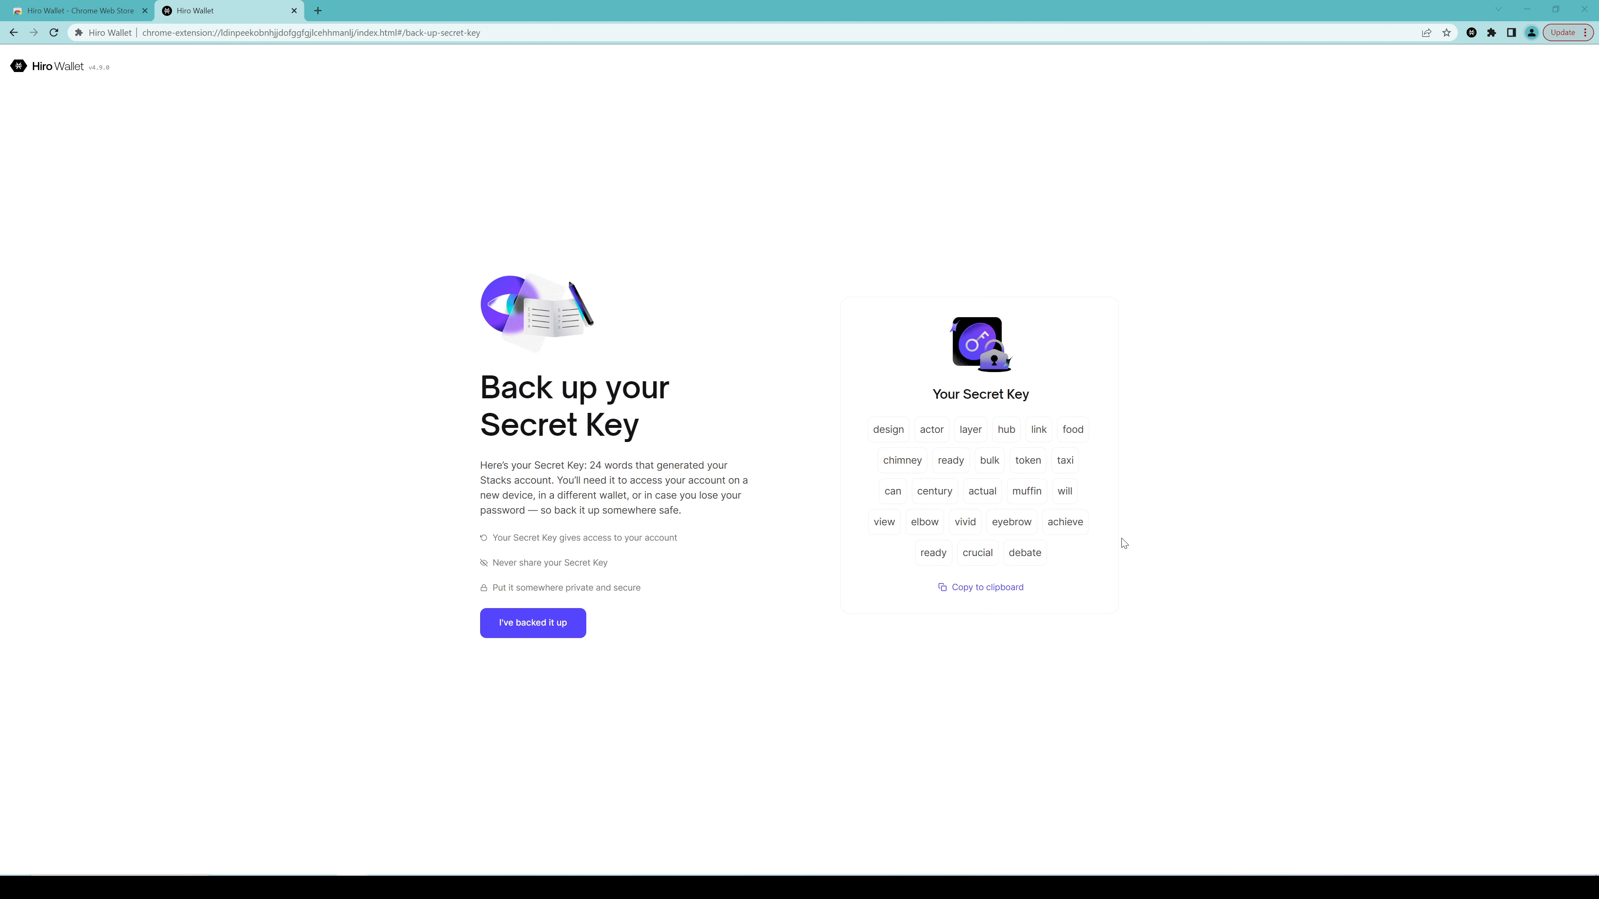
mouse_move(980, 587)
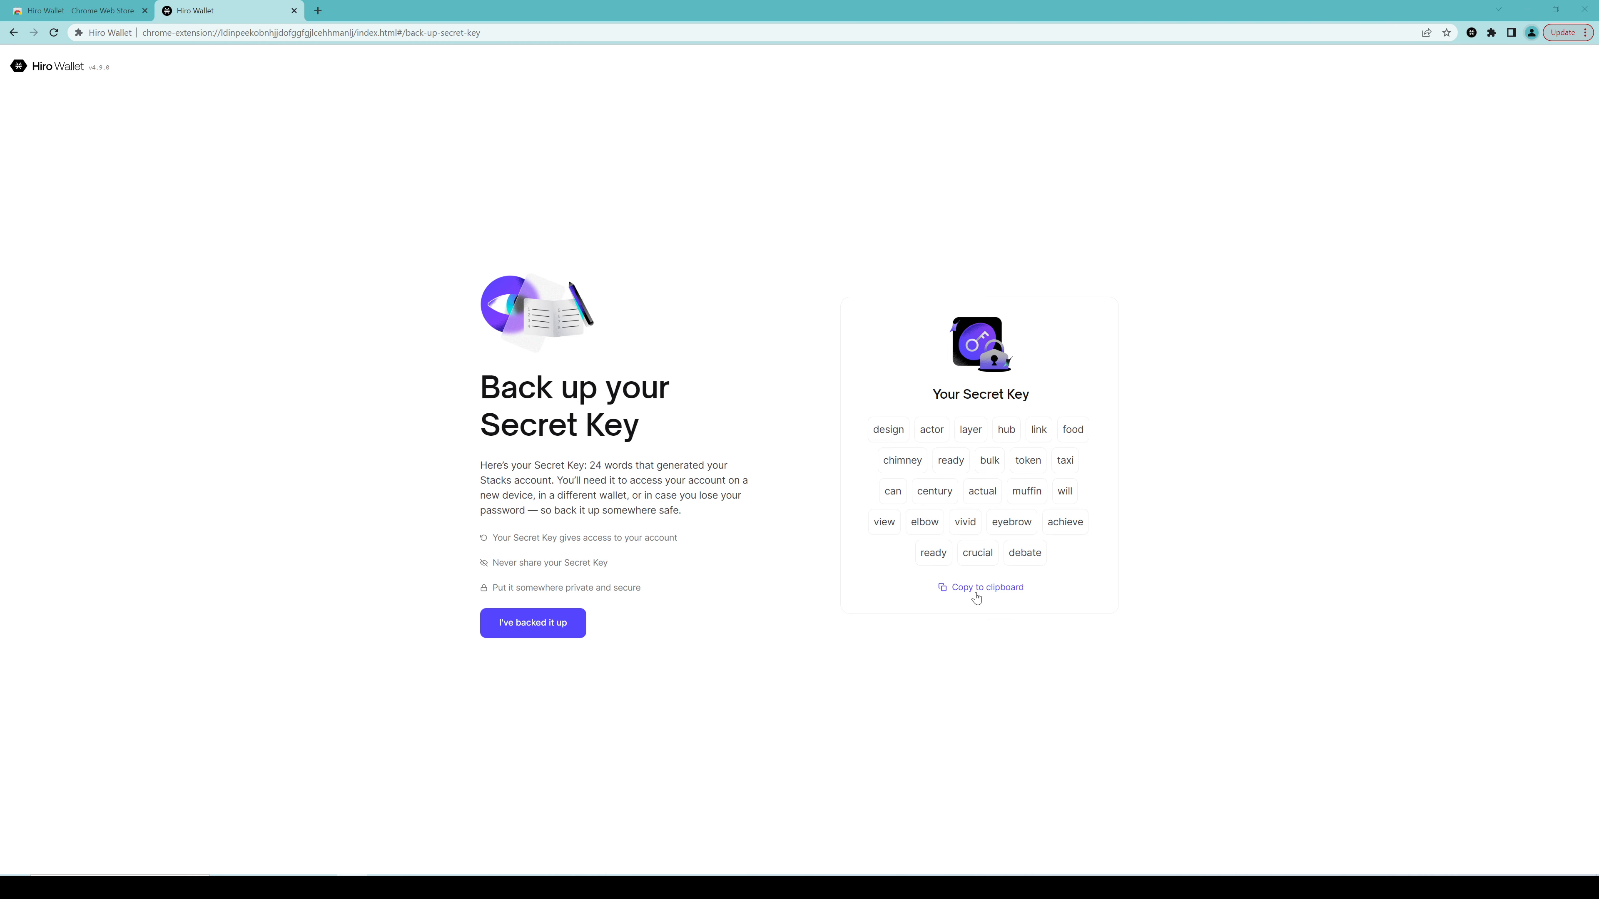
click(980, 587)
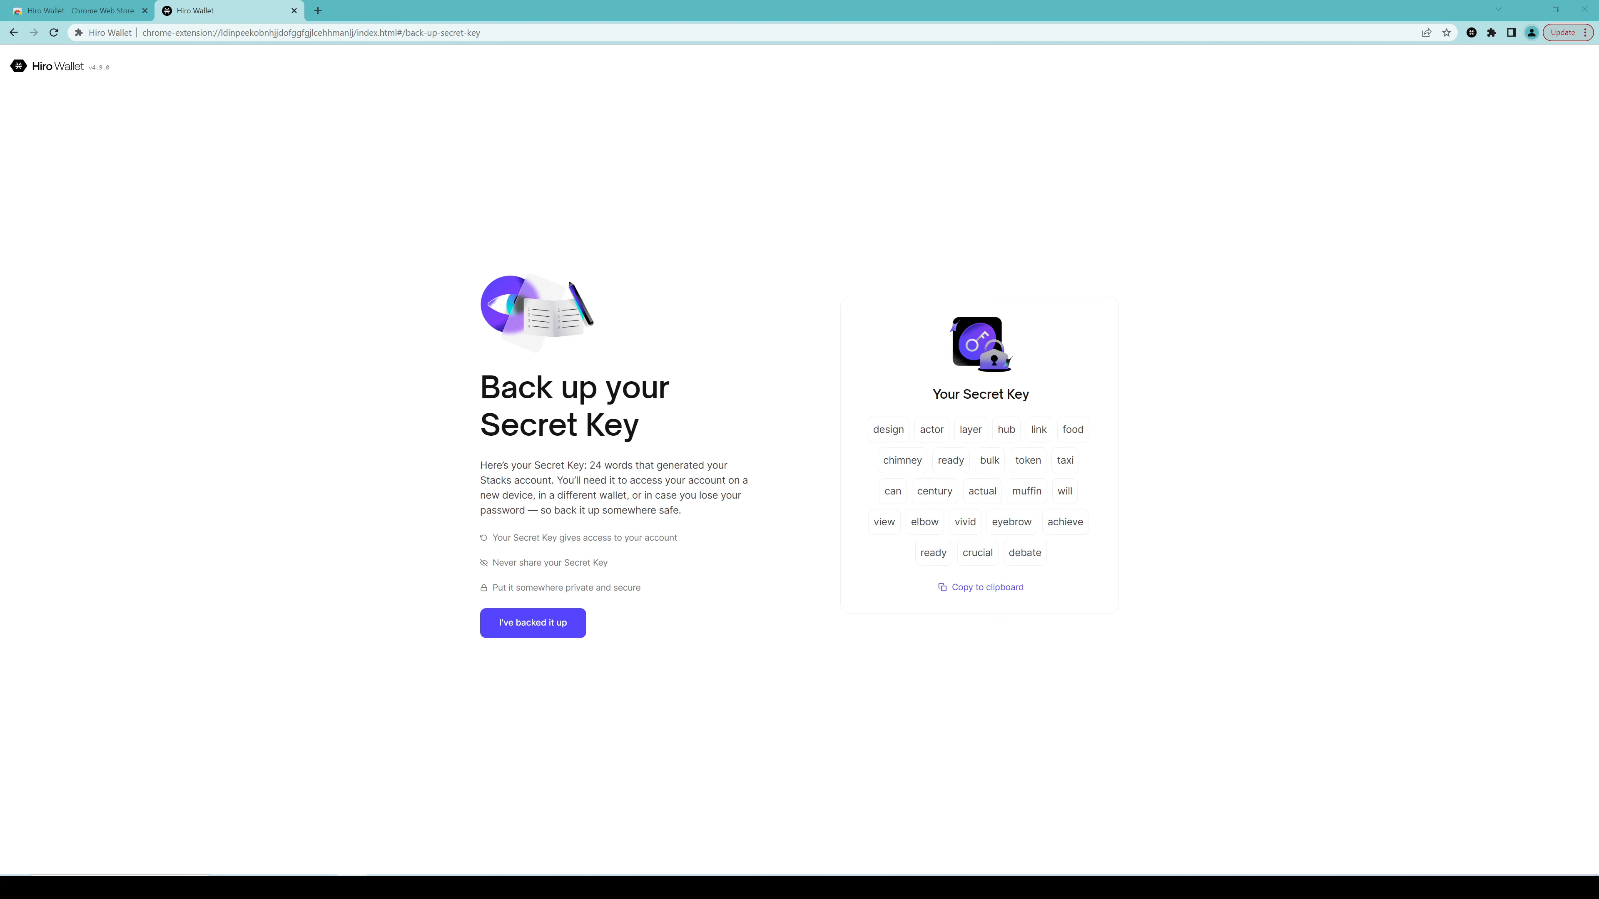
mouse_move(1071, 516)
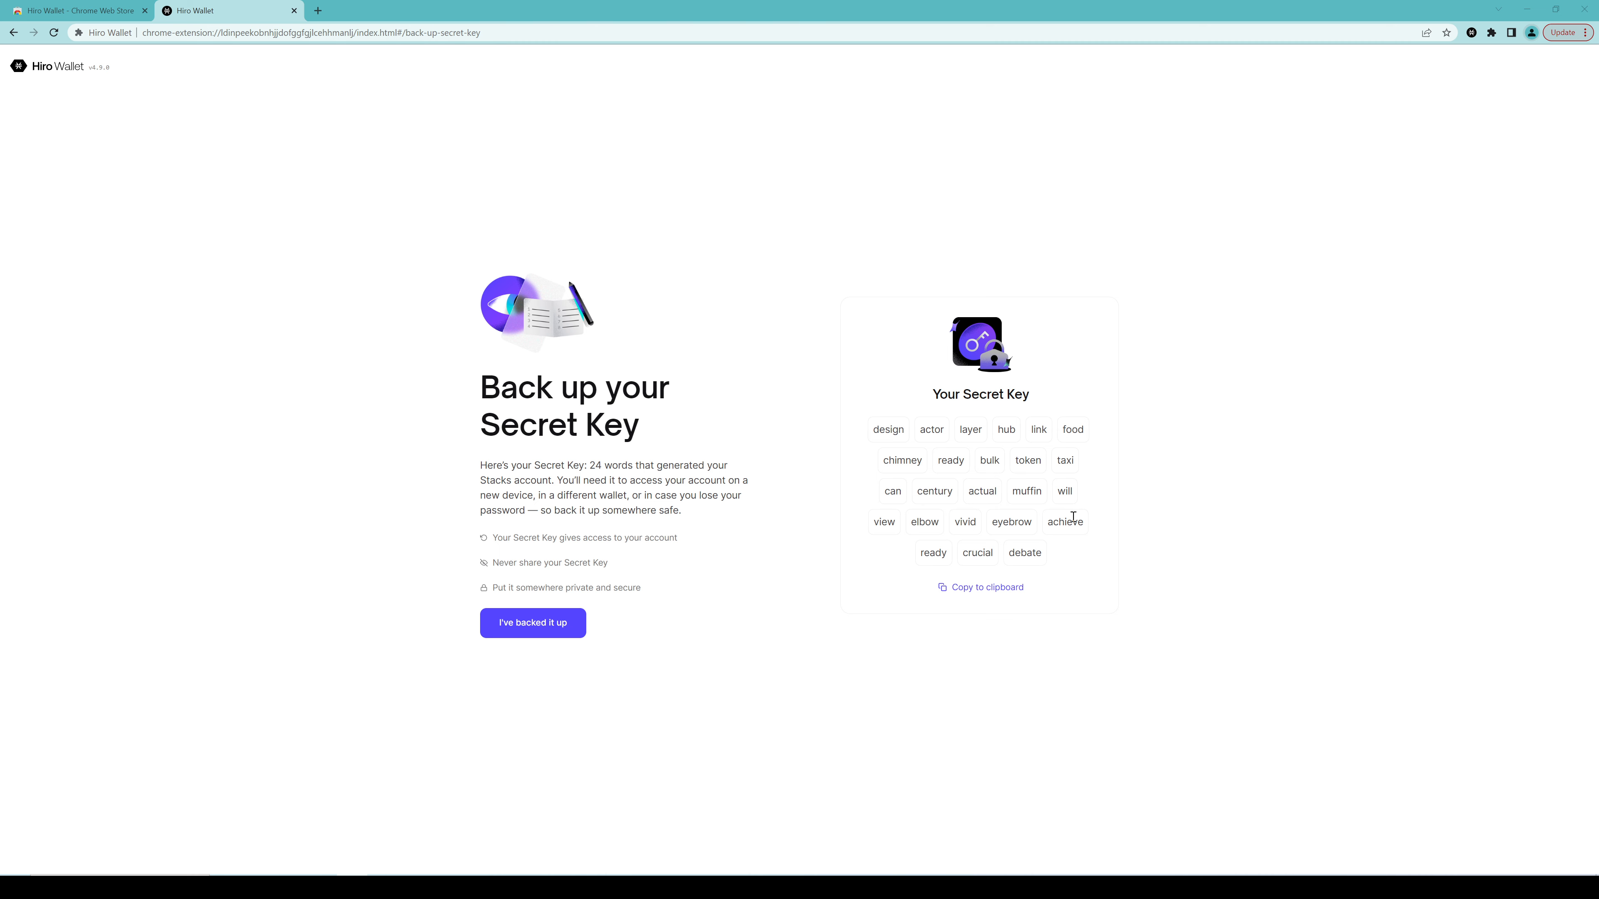
mouse_move(596, 623)
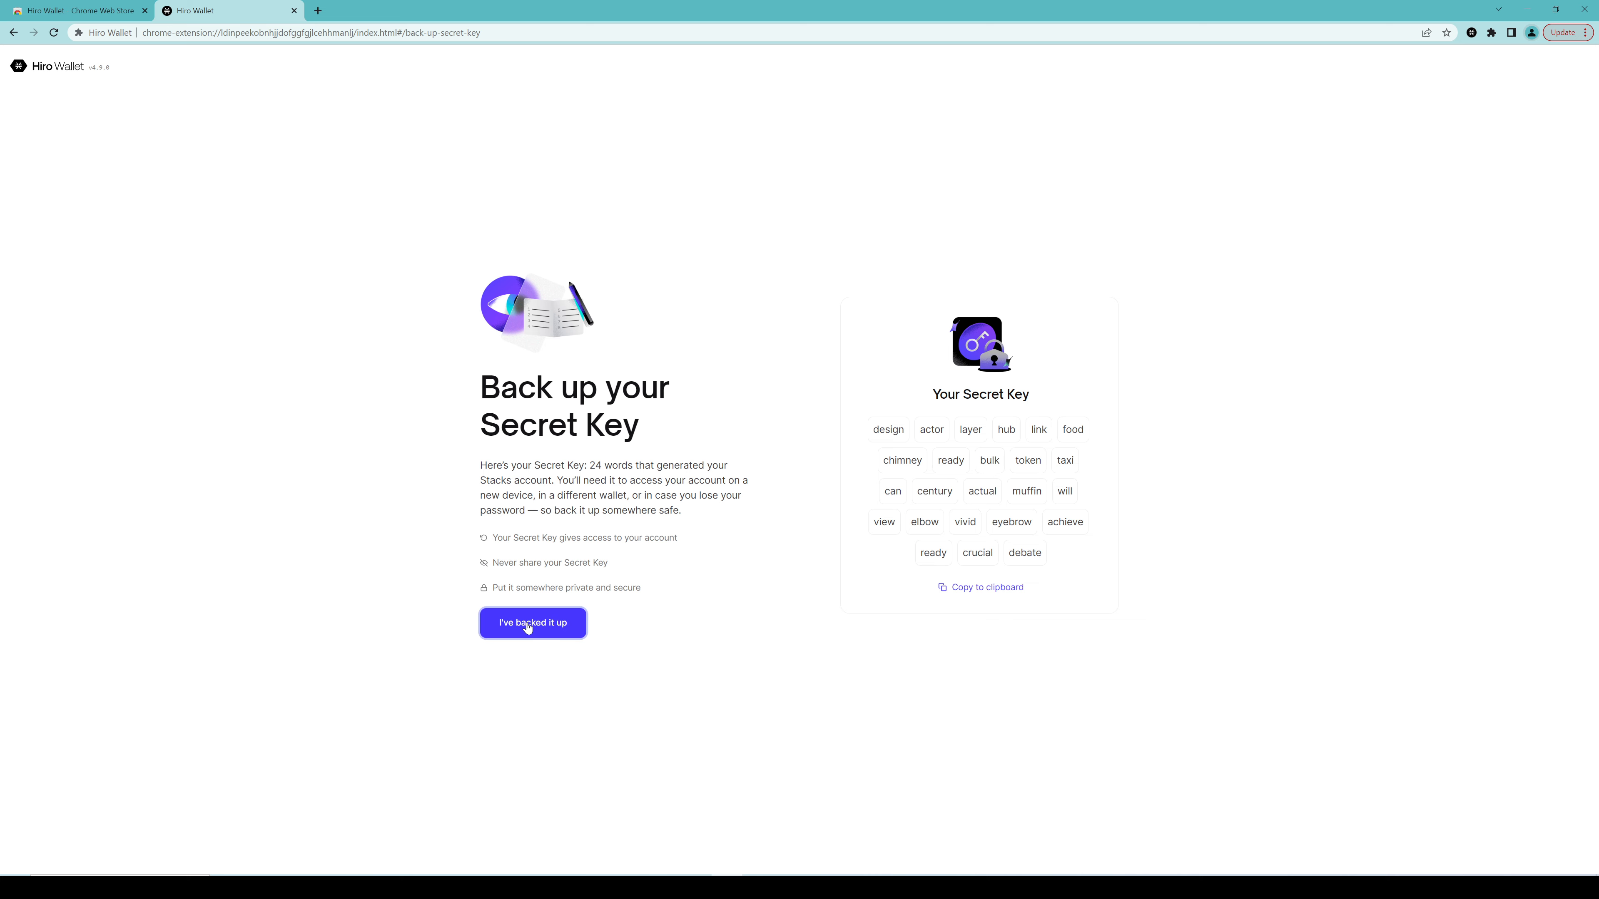
Confirm the Secret Key backup, enter a Strong-rated password, and continue
click(531, 623)
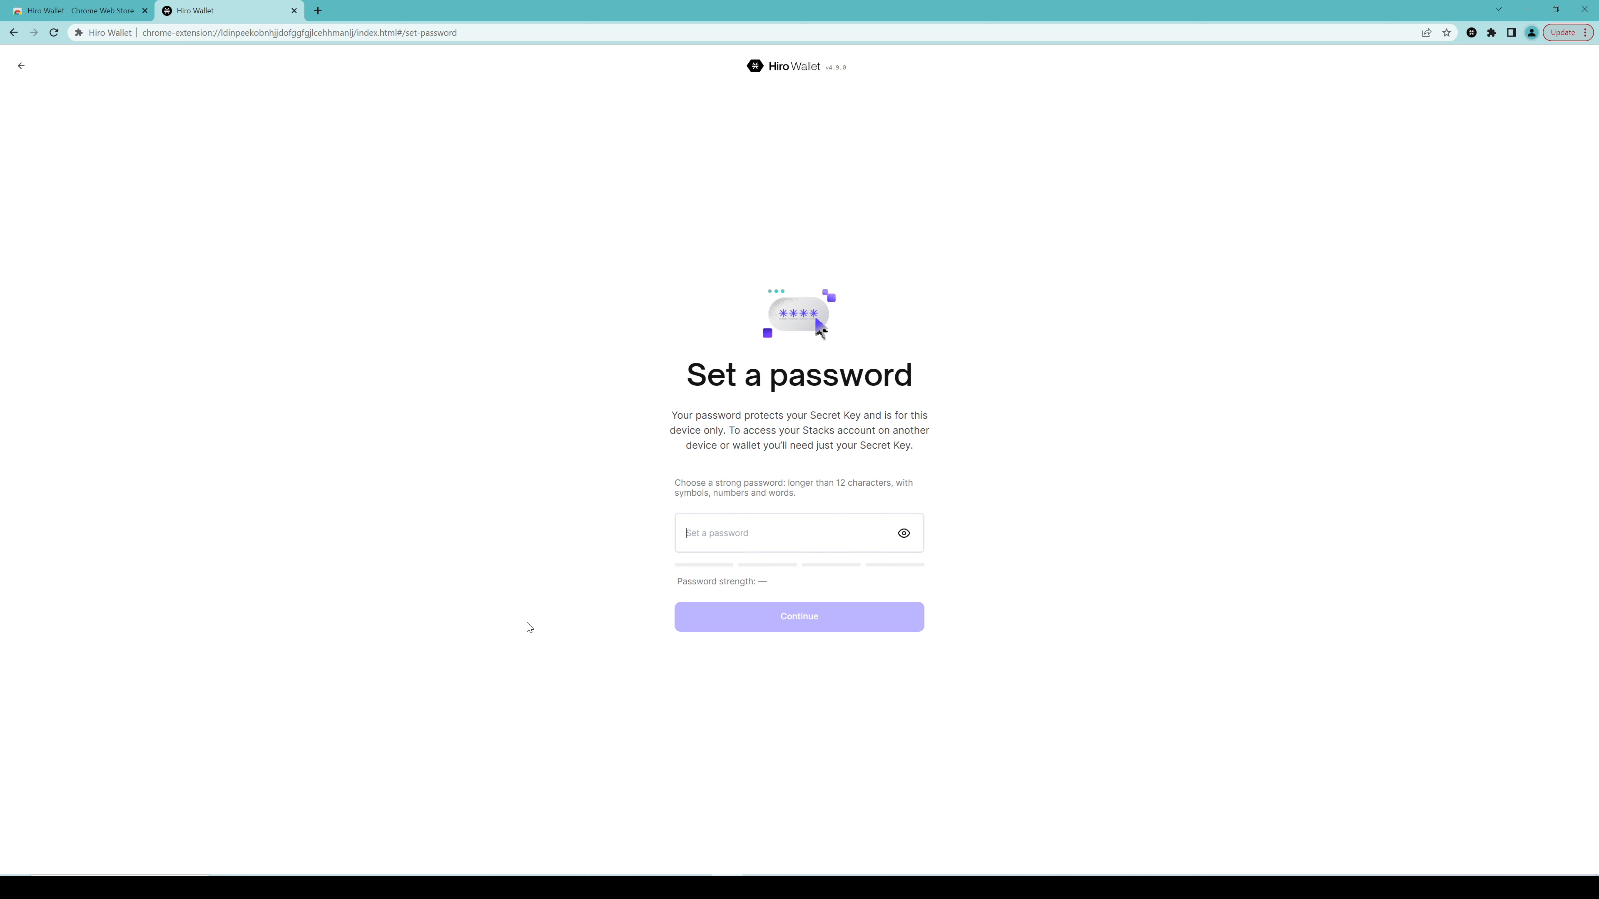
click(799, 532)
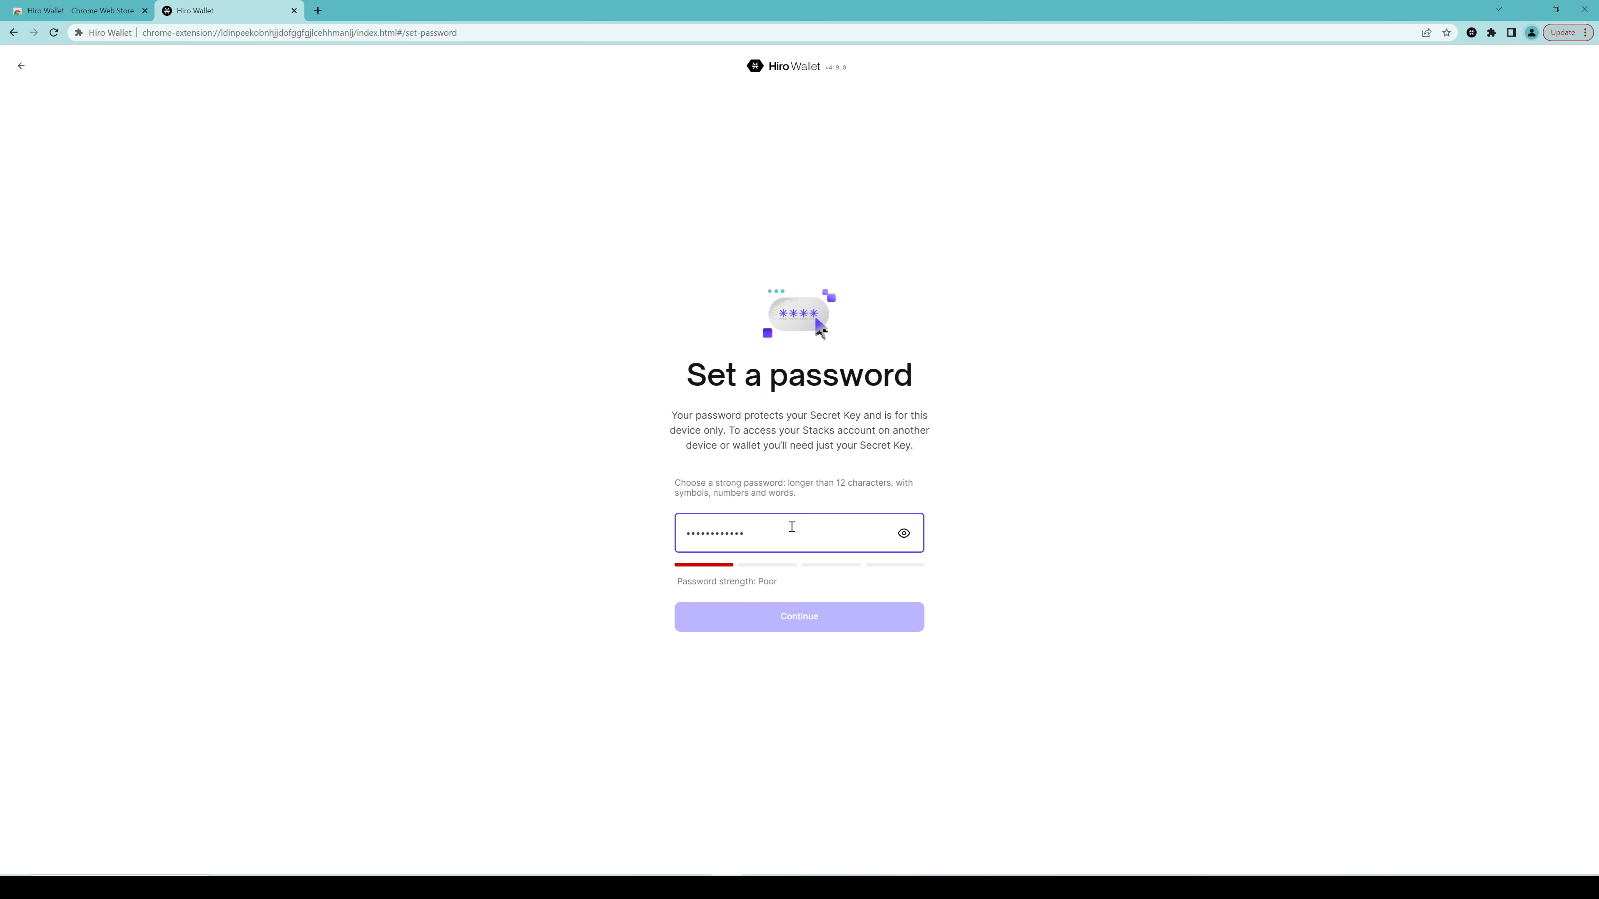
key(backspace)
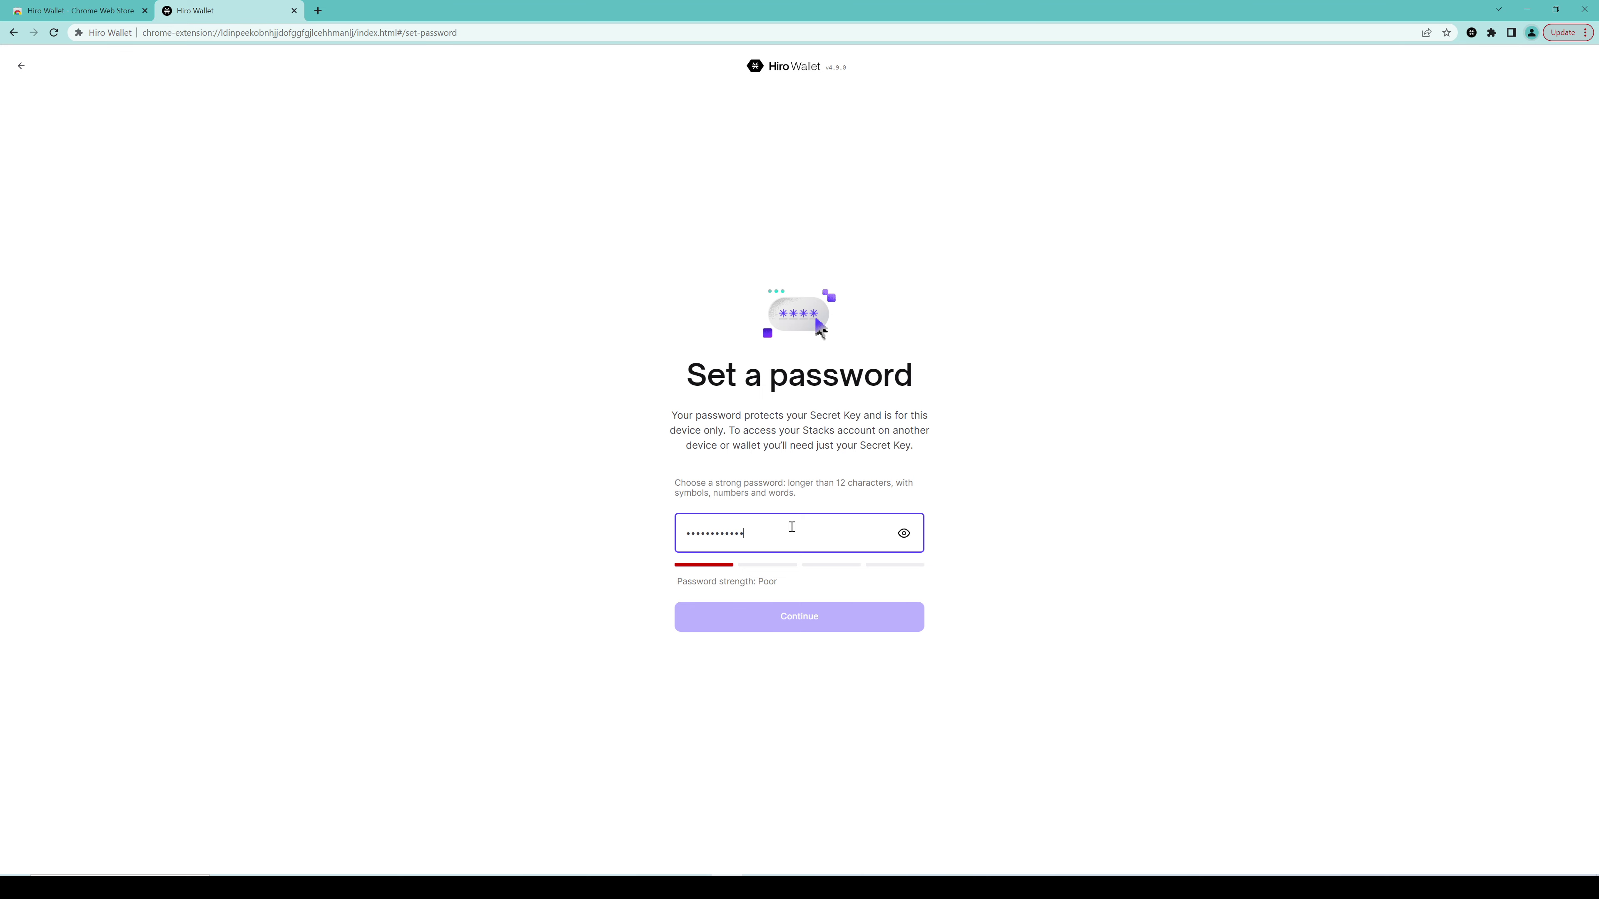
text(•)
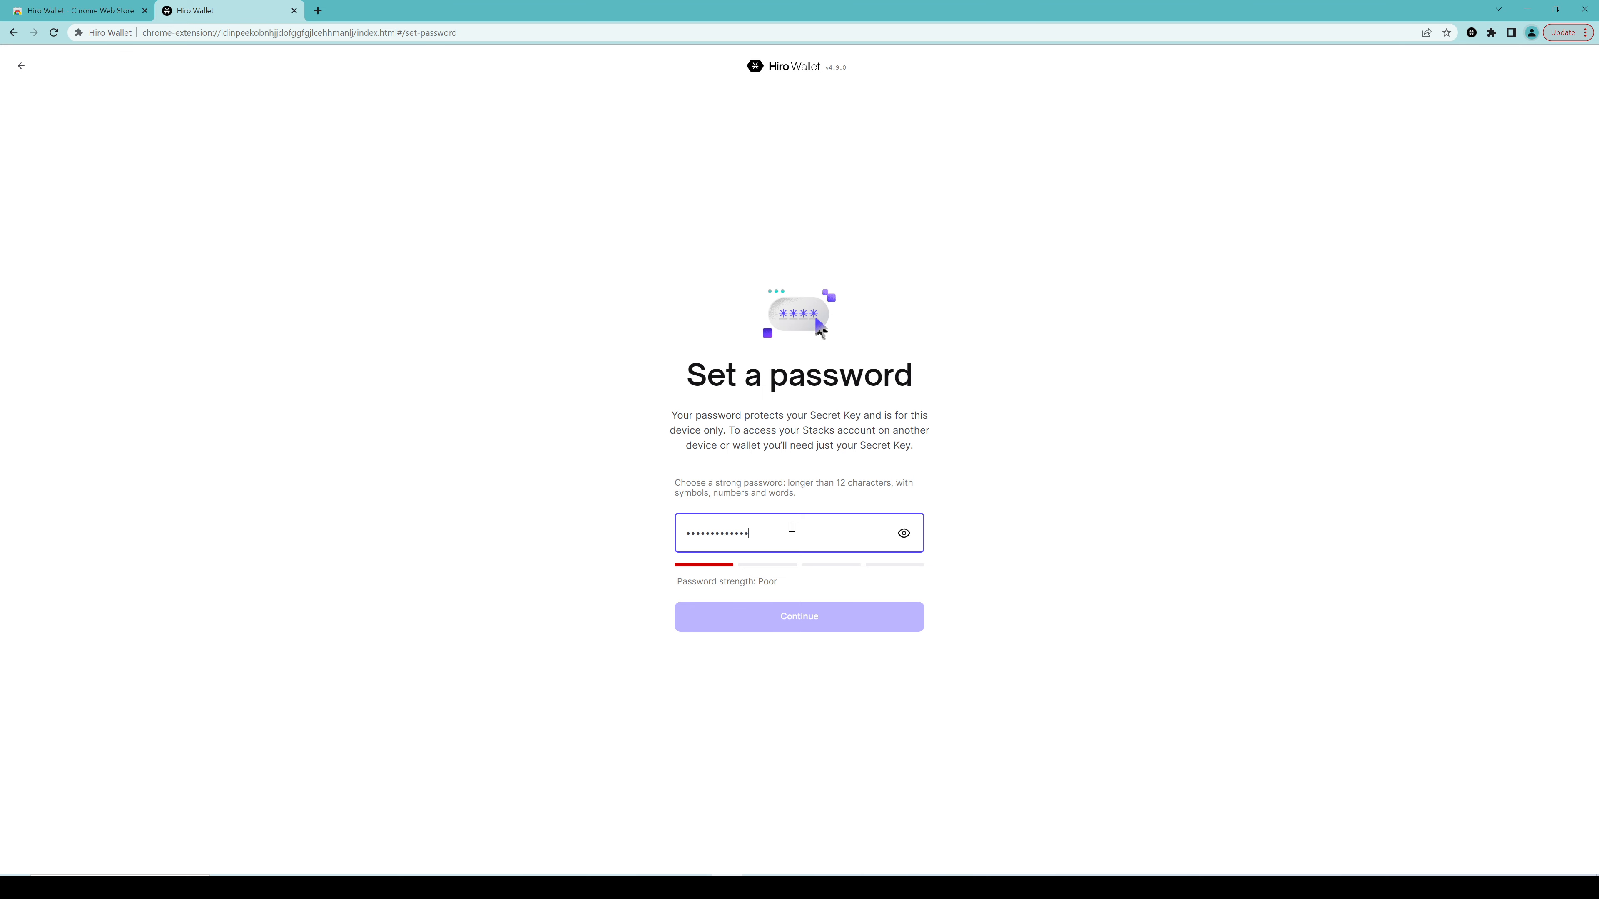
text(a)
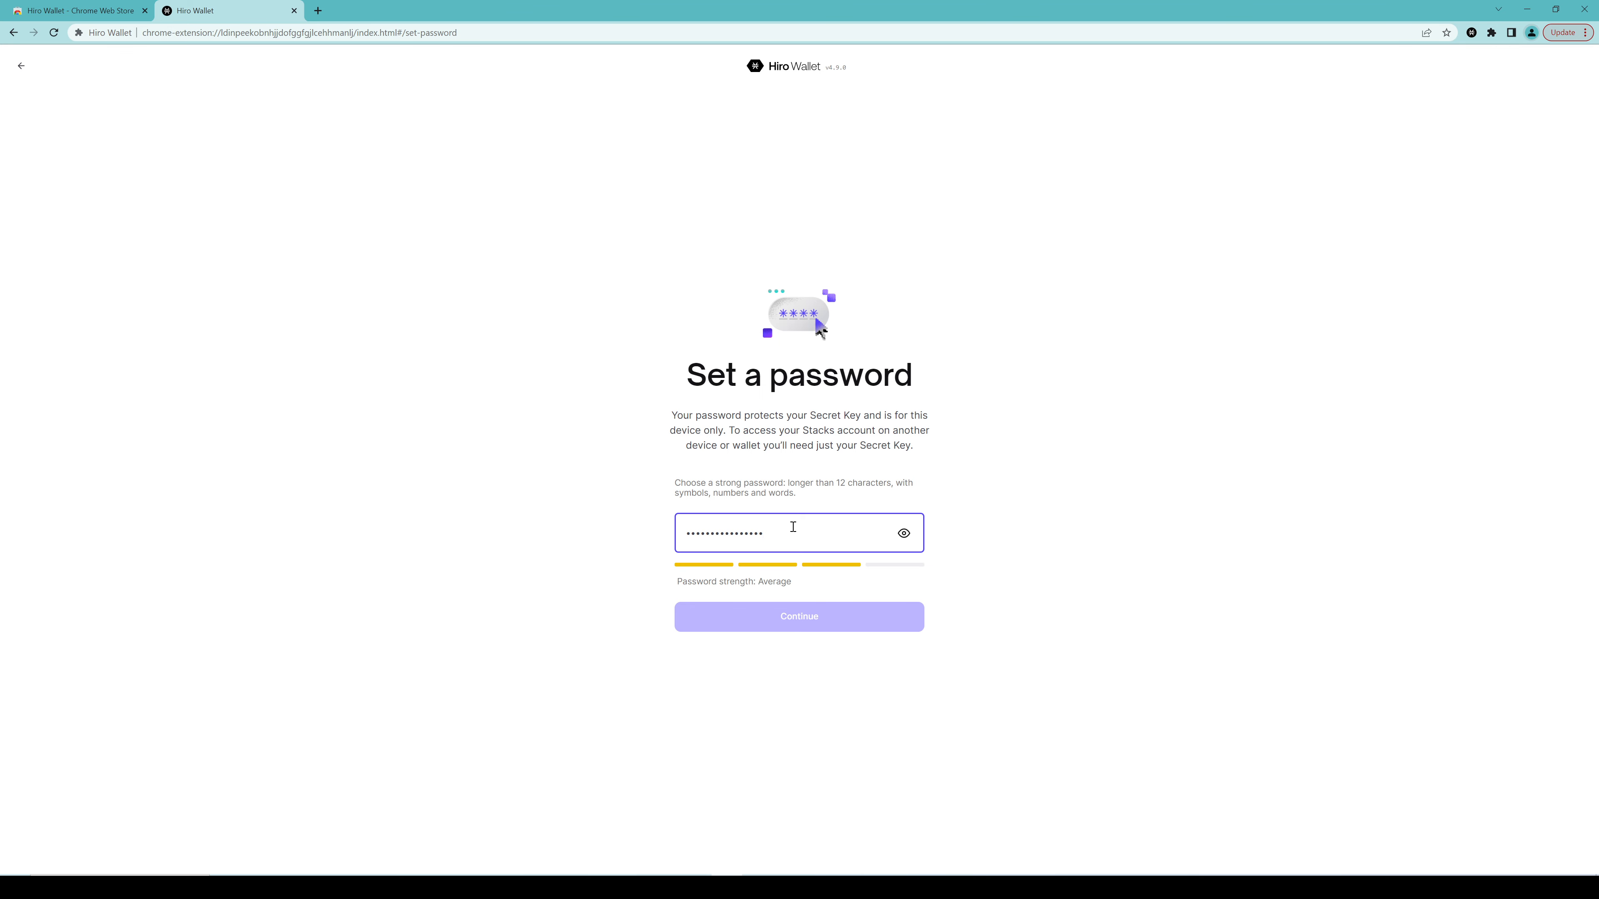
mouse_move(780, 600)
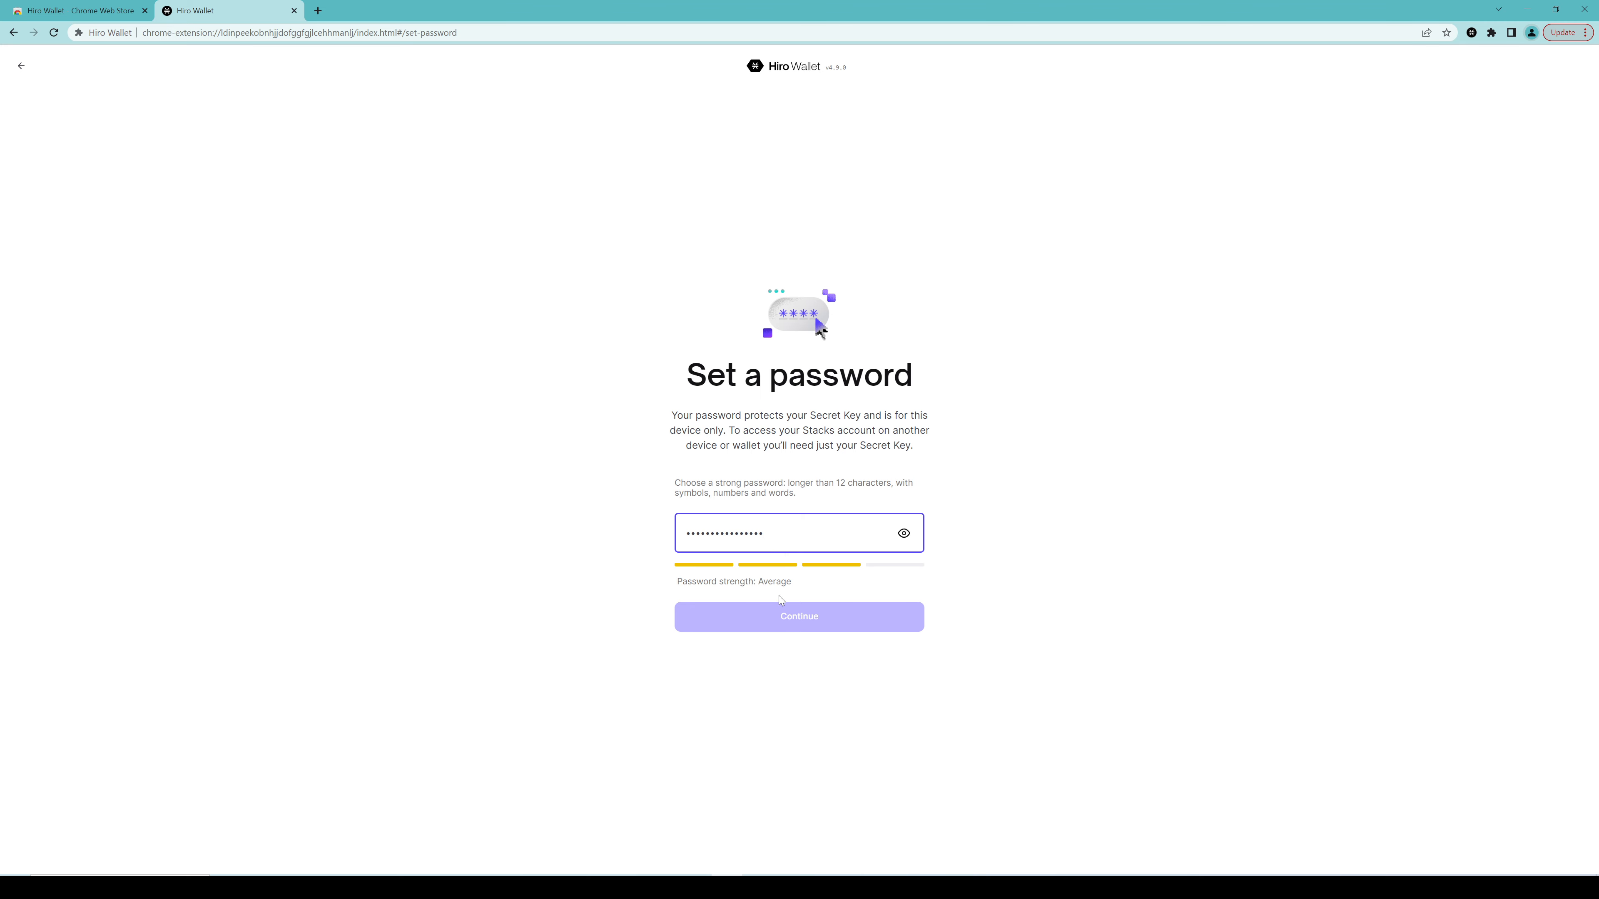
mouse_move(791, 523)
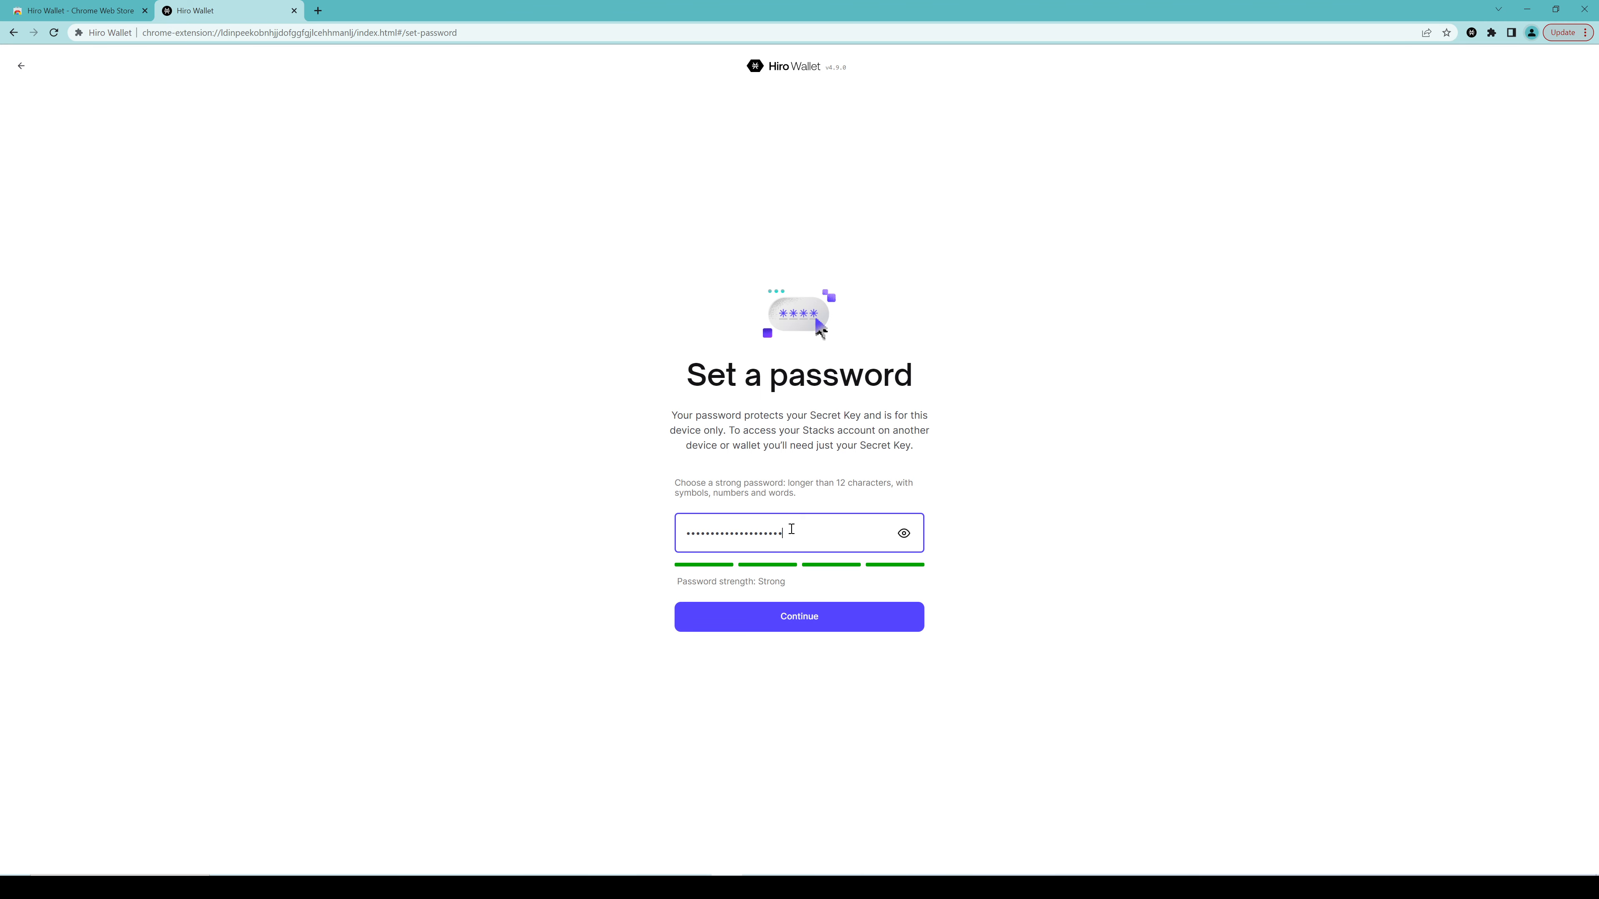
click(799, 616)
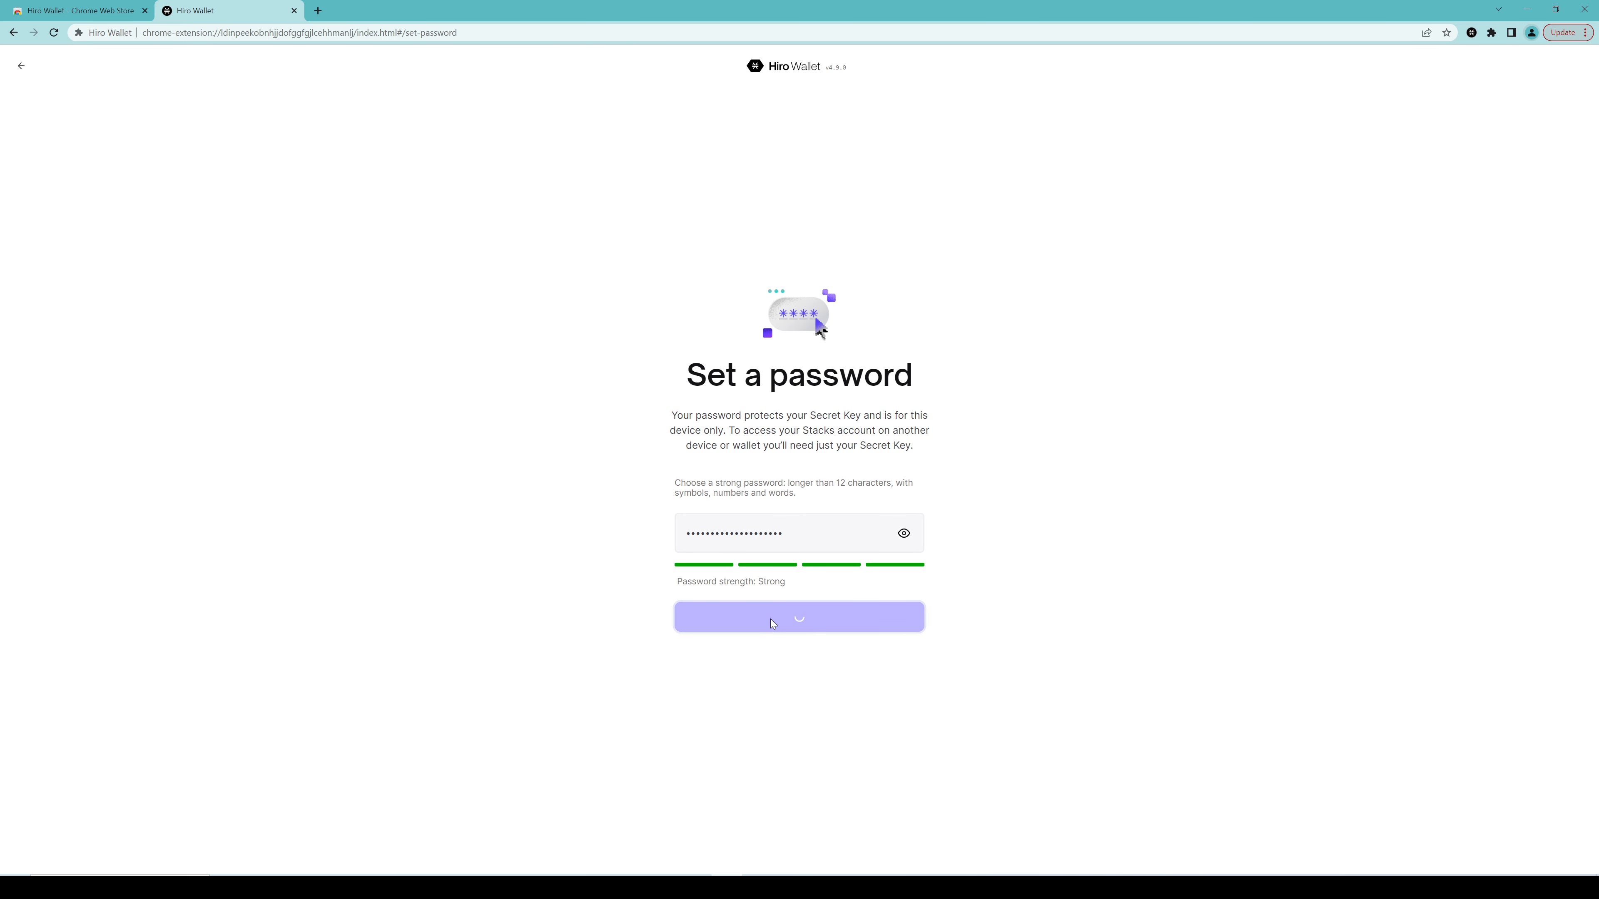
click(798, 616)
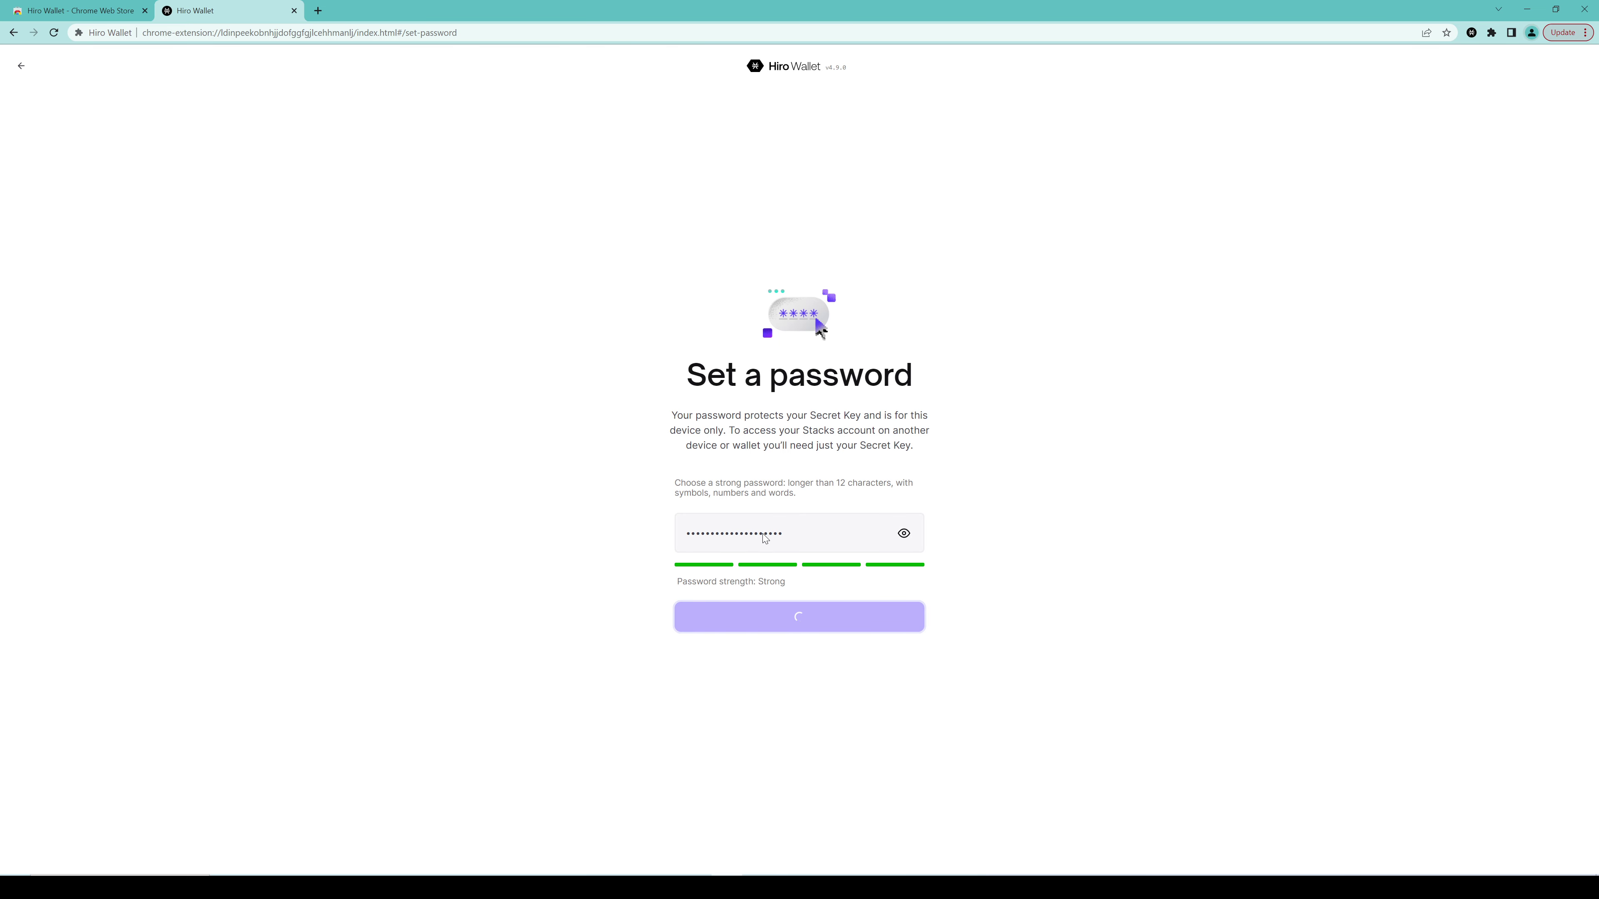
Let setup finish and land on the Account 1 home with zero BTC and STX balances
click(799, 616)
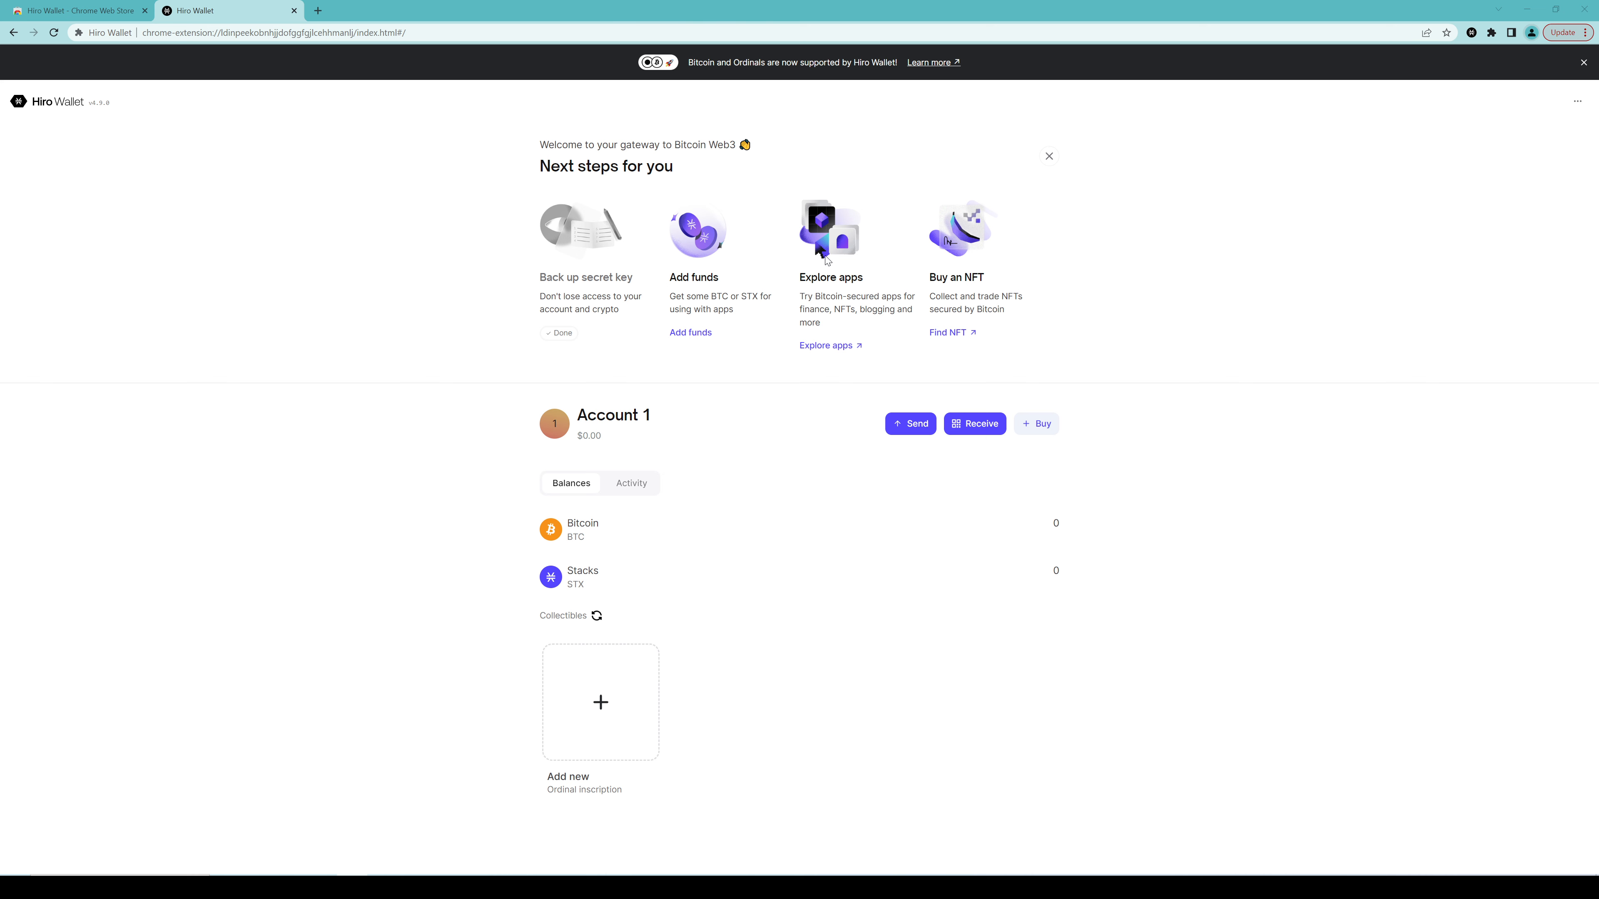
mouse_move(735, 537)
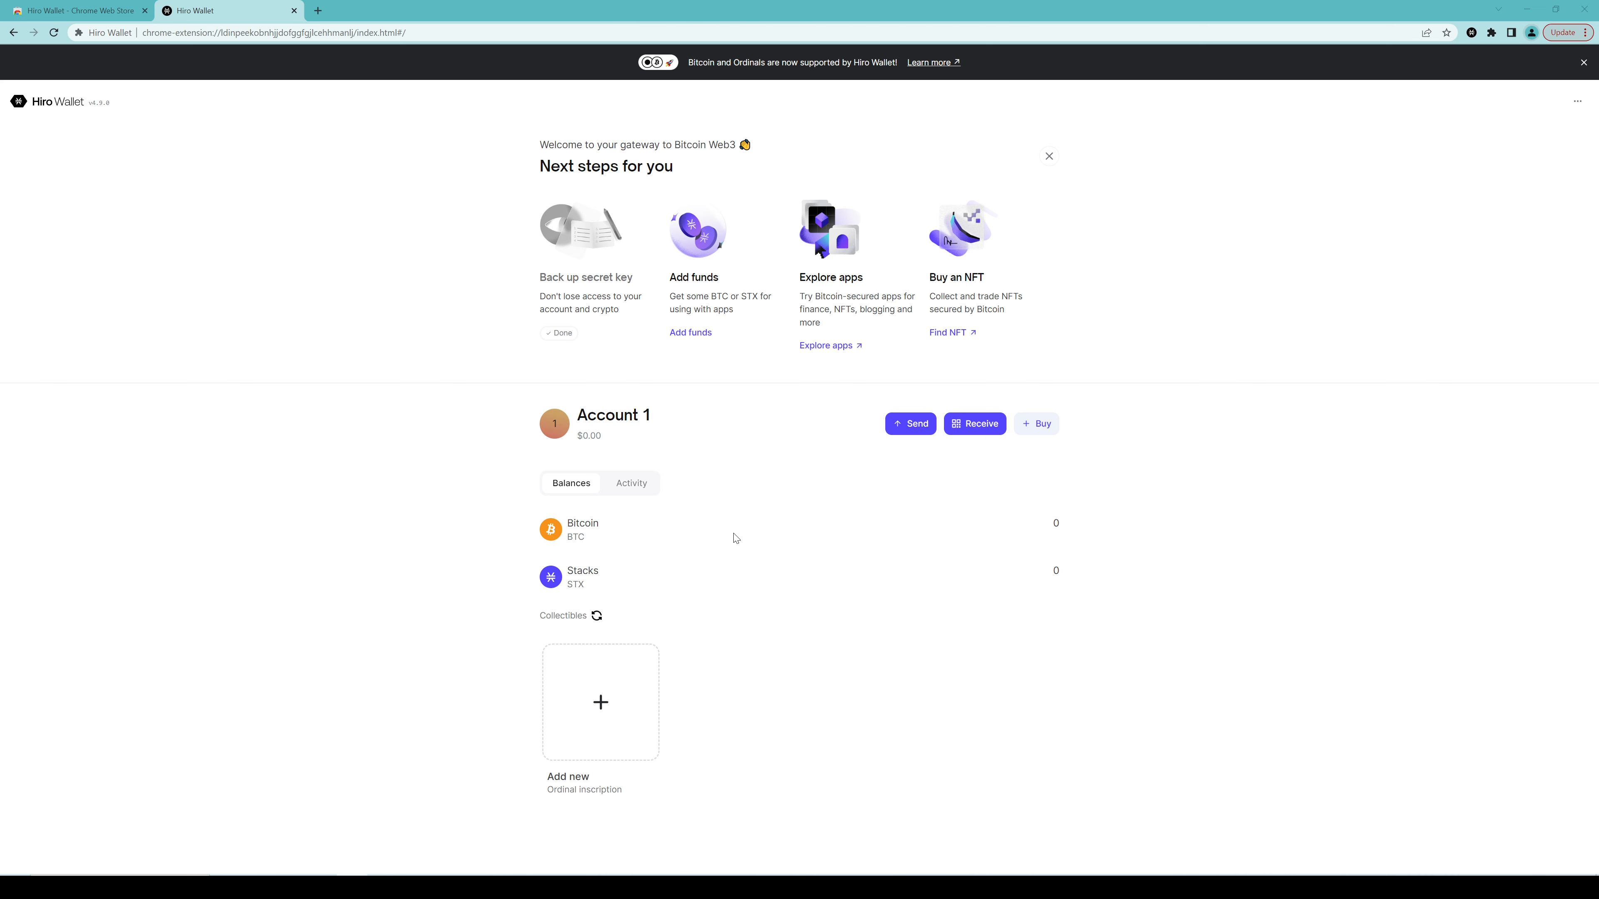
mouse_move(600, 697)
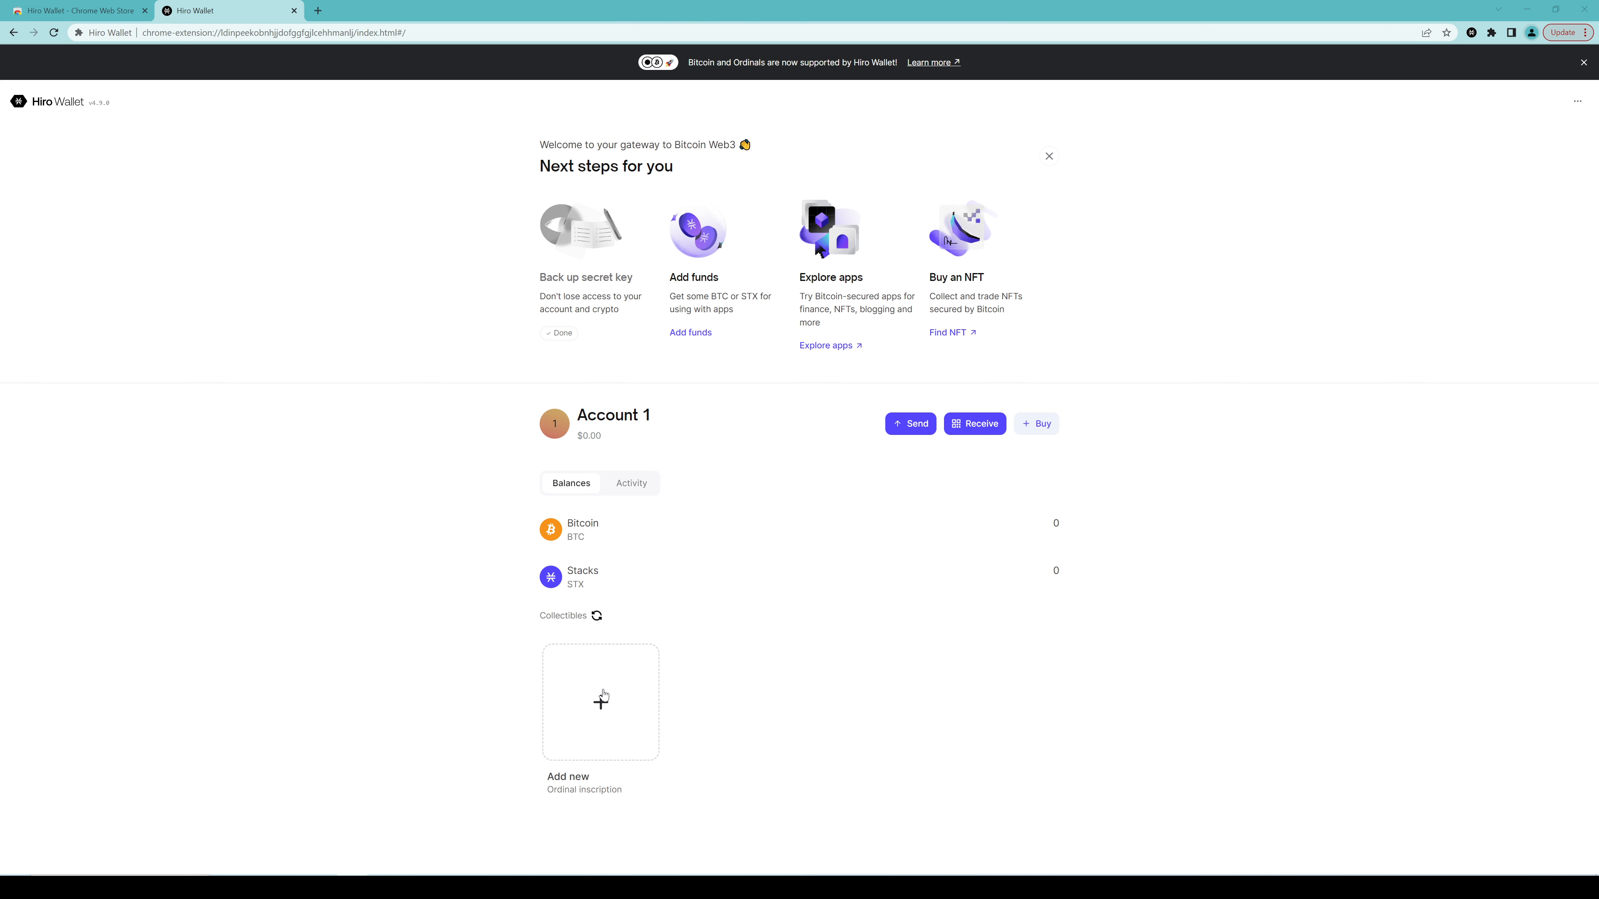
mouse_move(609, 782)
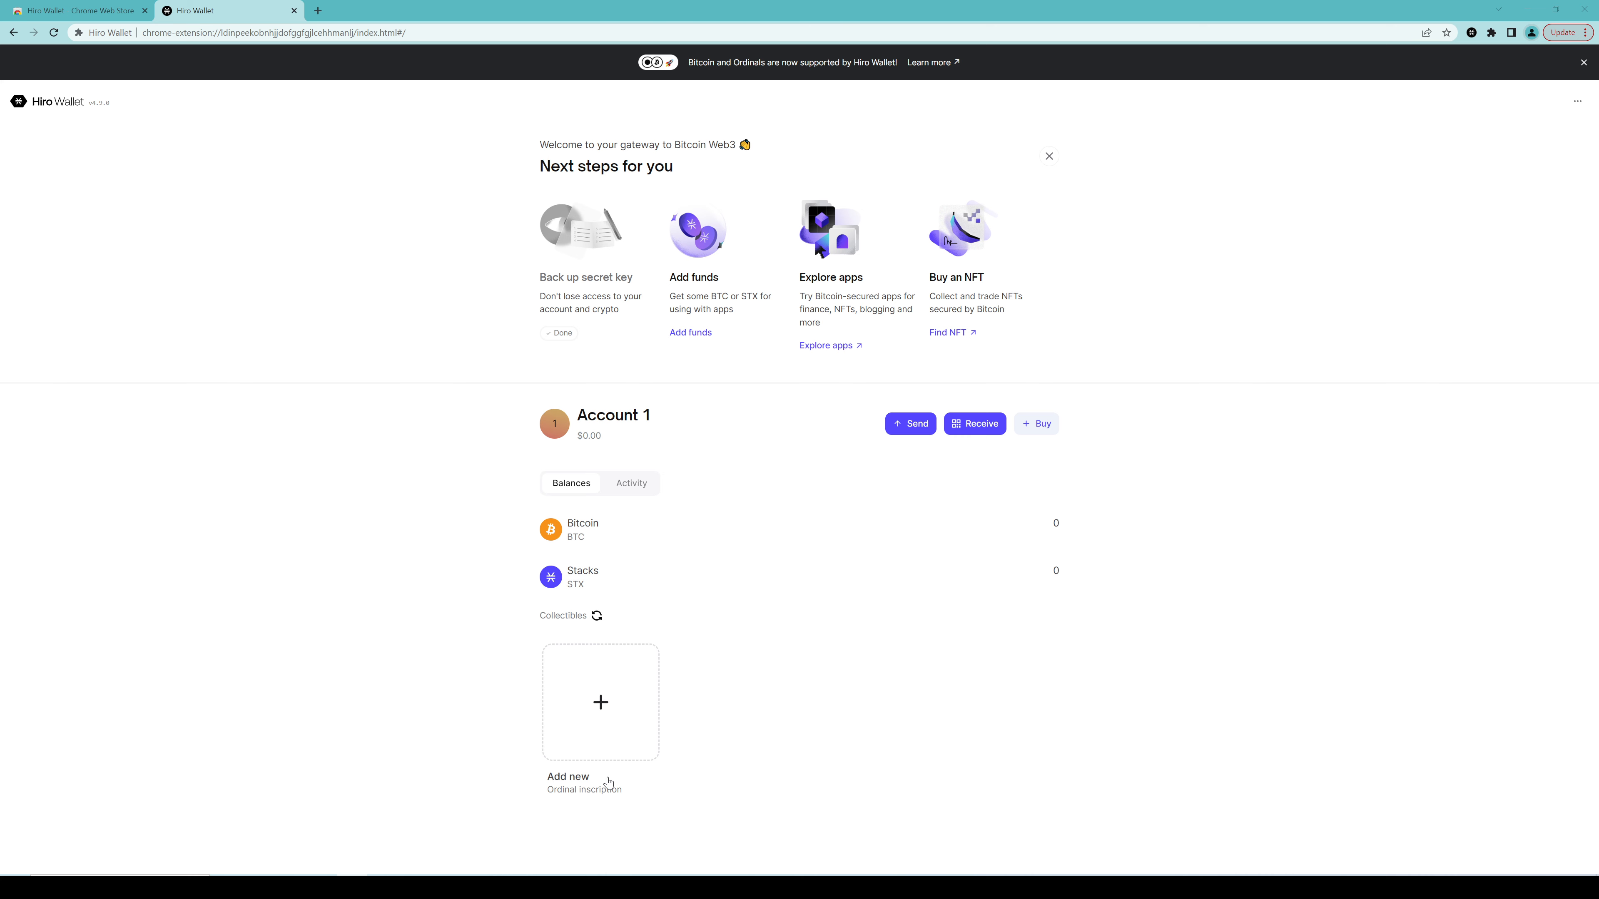
mouse_move(610, 798)
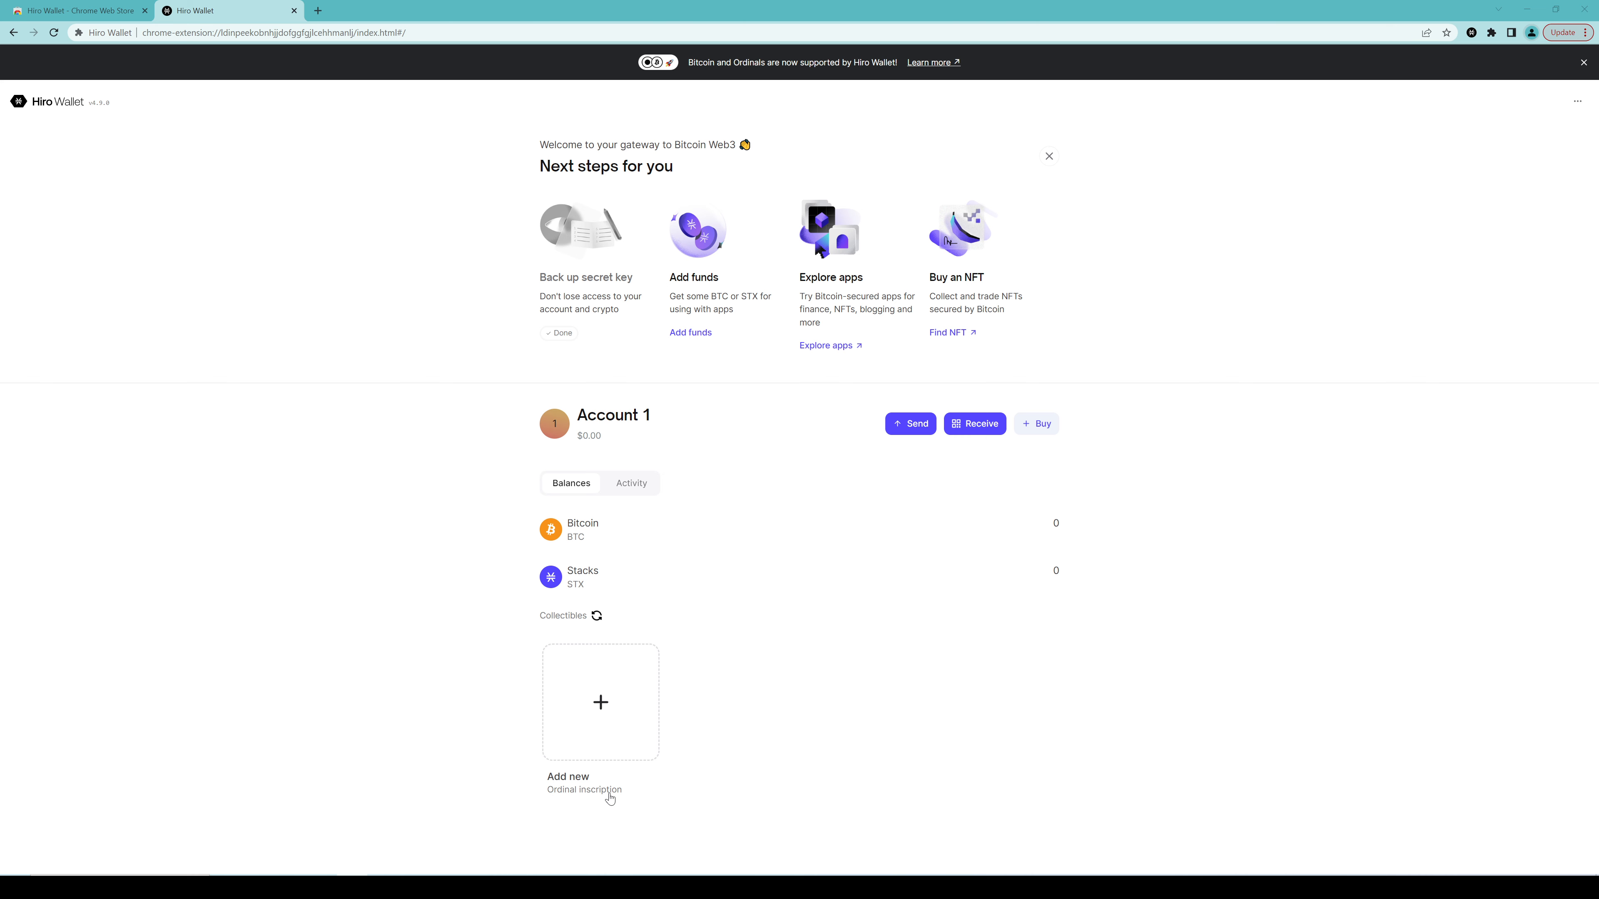
mouse_move(610, 698)
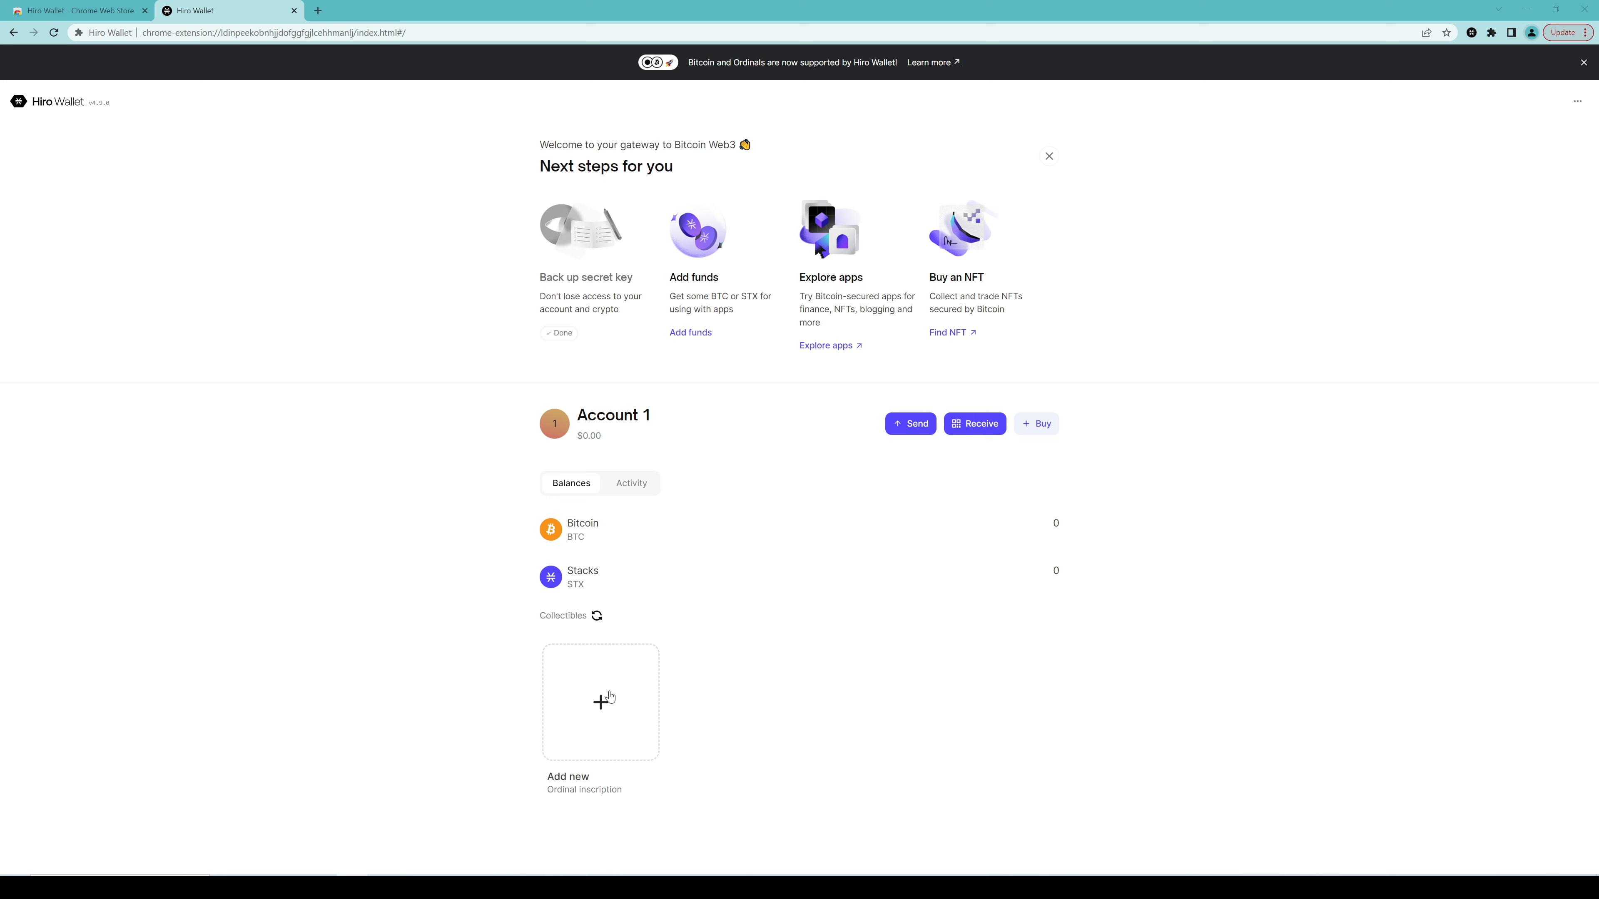
mouse_move(607, 701)
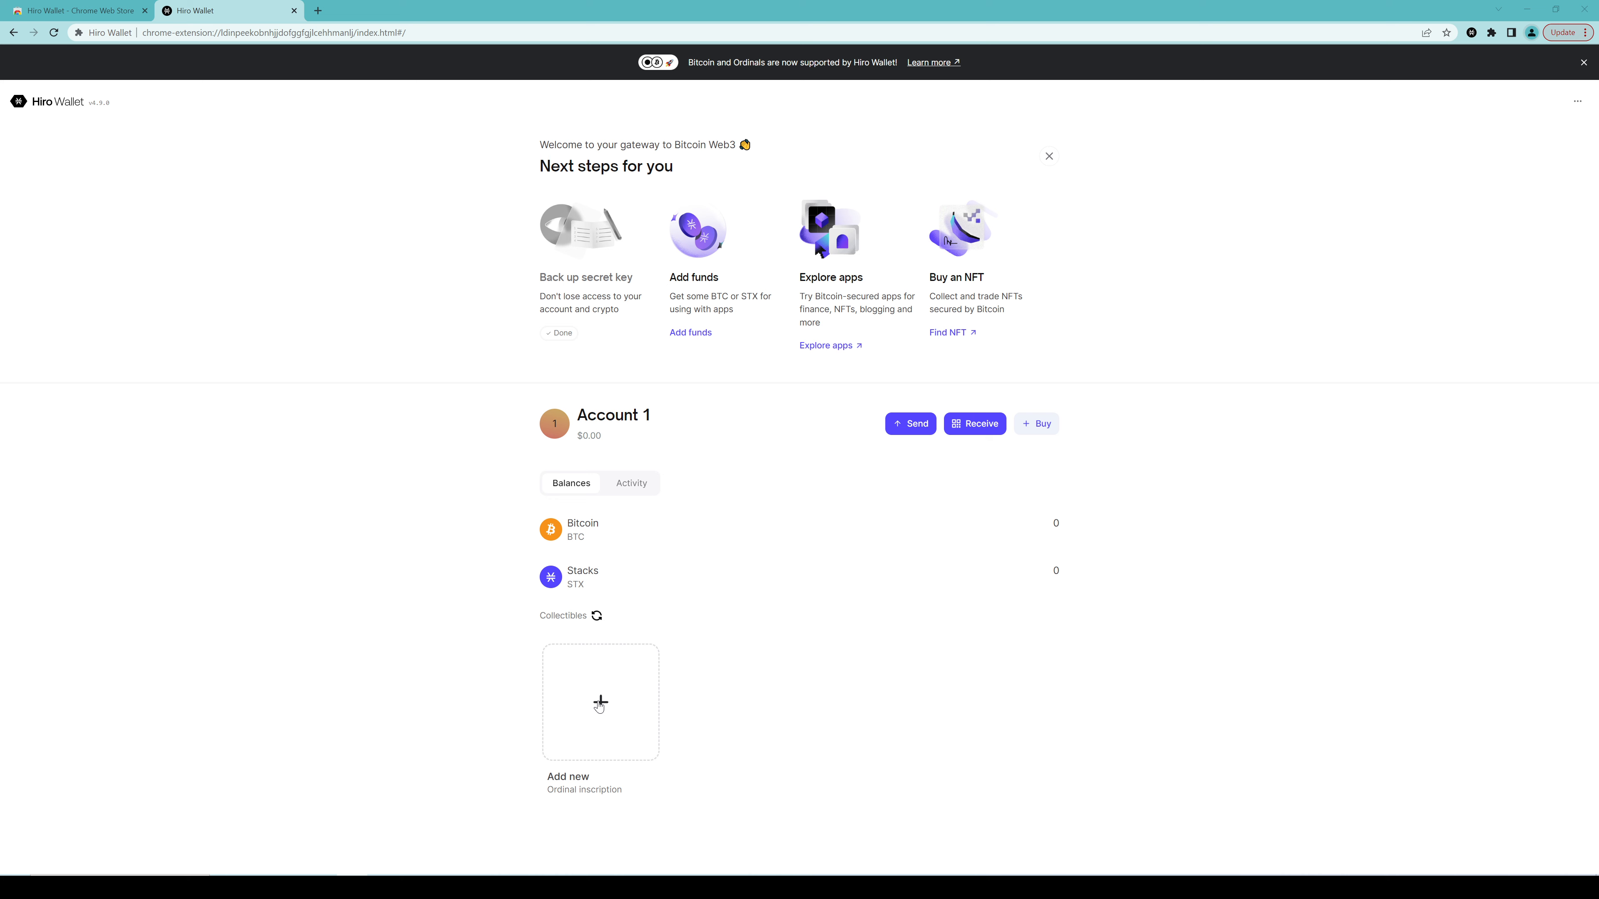
Bring up the Add collectible dialog from the Collectibles section
click(600, 701)
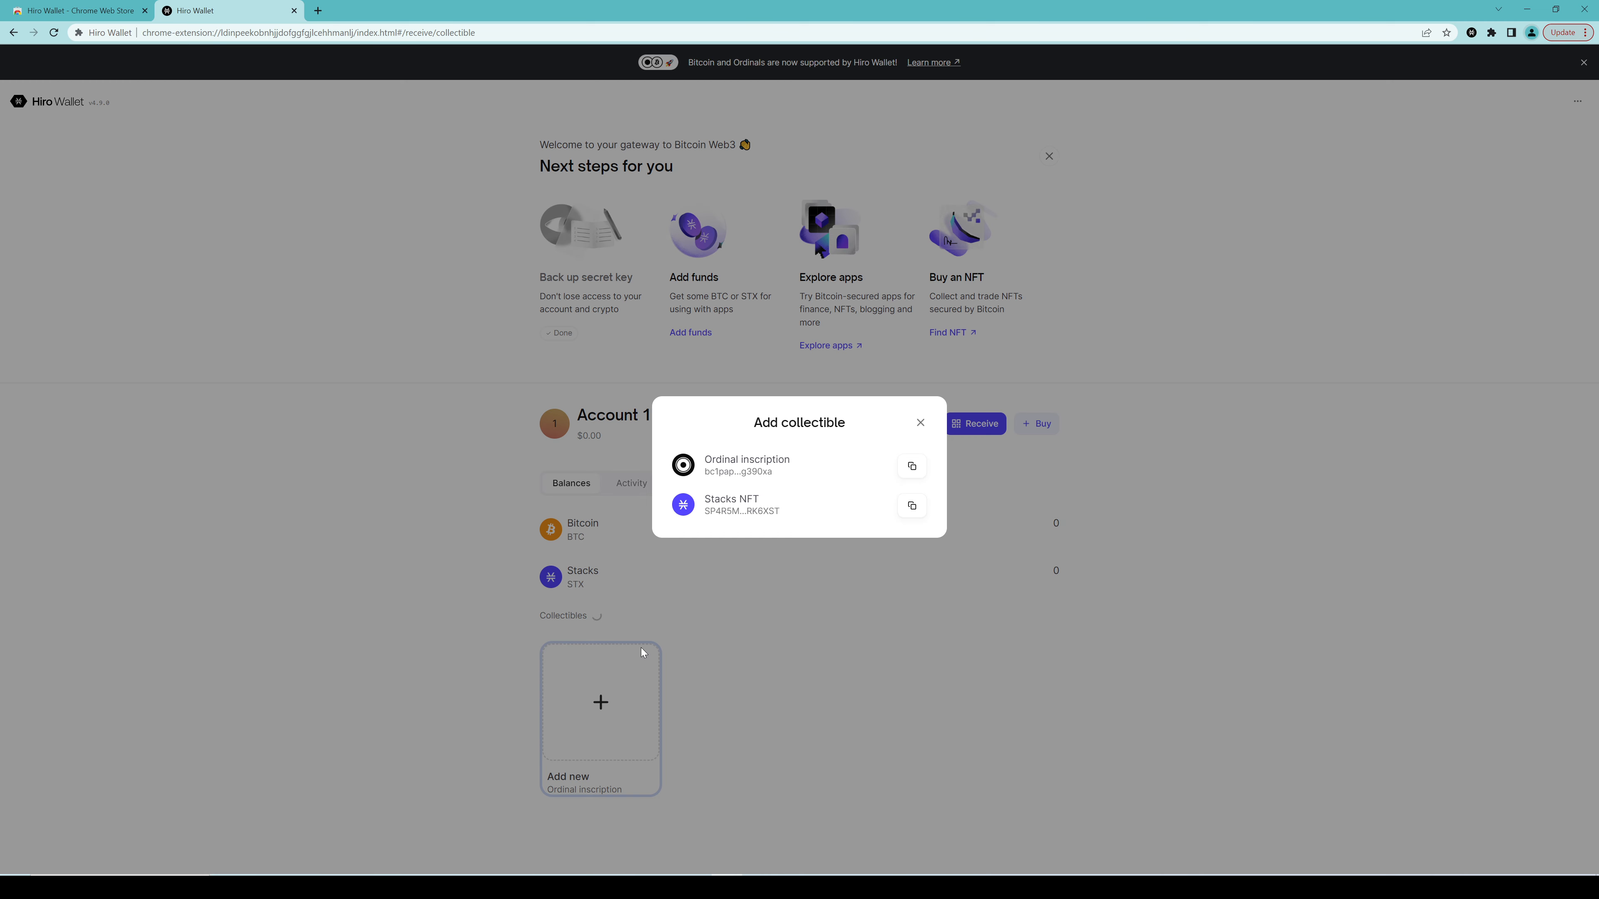
mouse_move(749, 466)
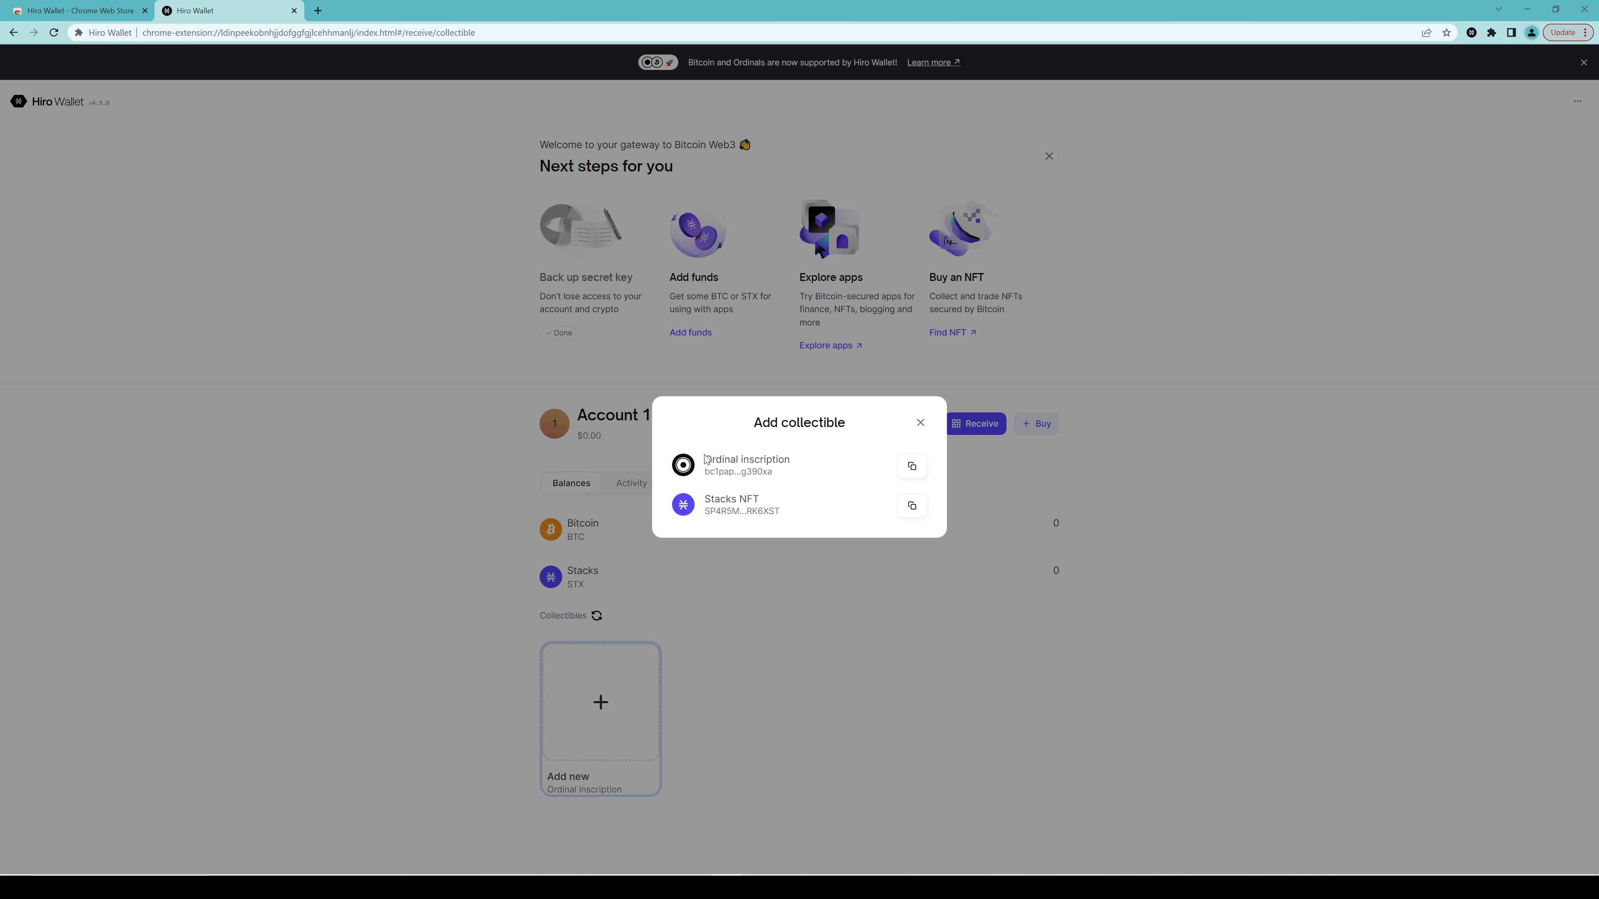
mouse_move(770, 460)
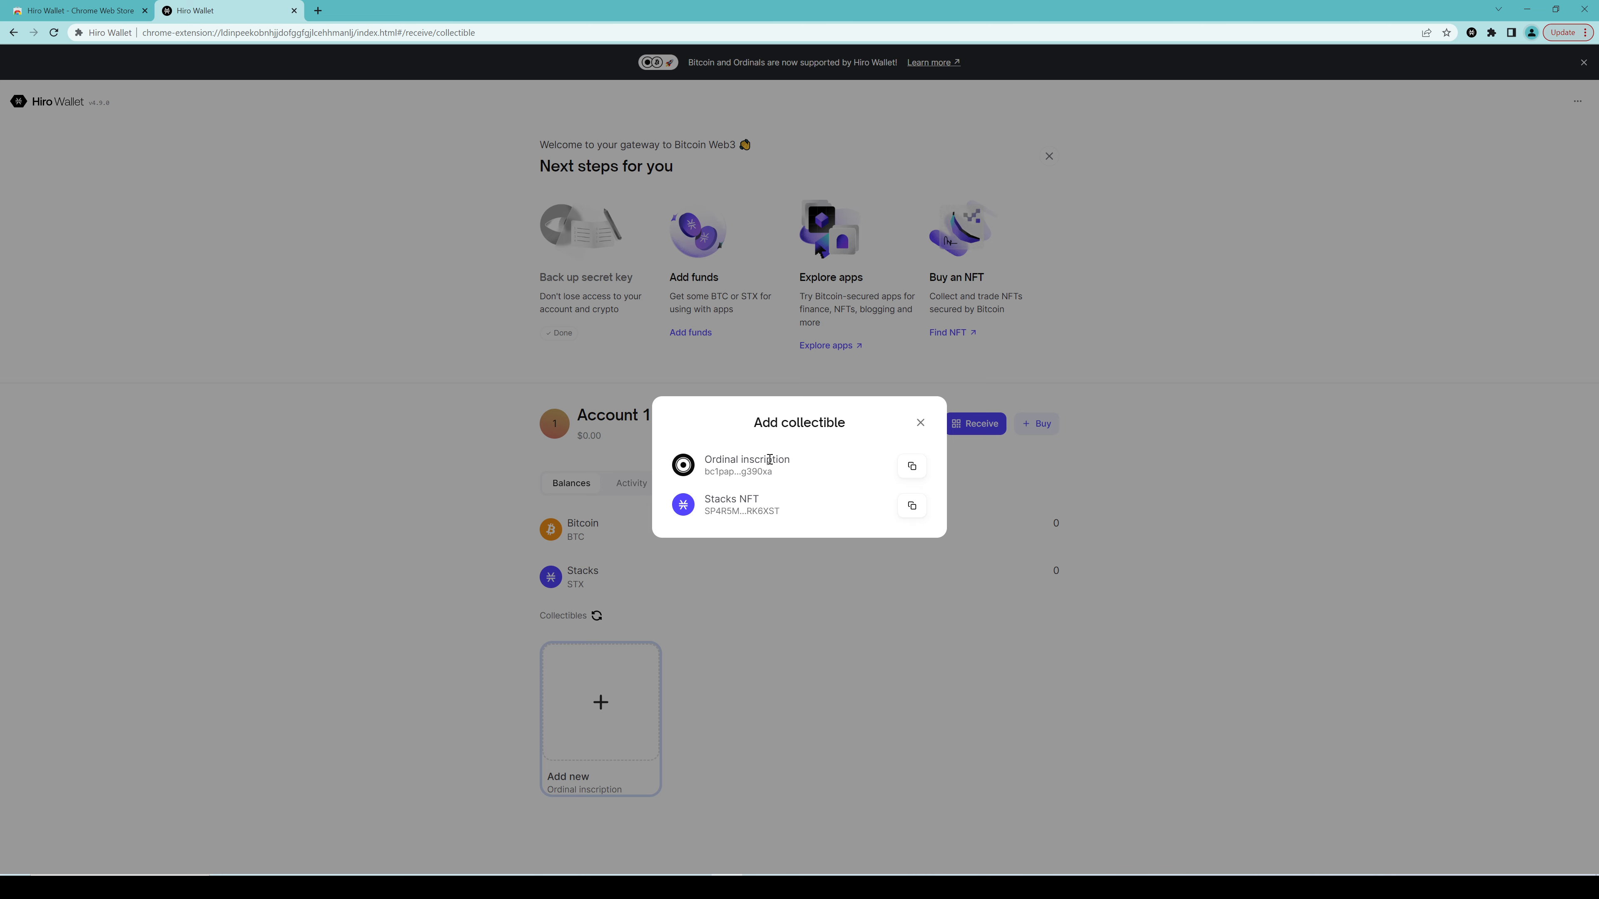
Choose Ordinal Inscription and copy its Taproot deposit address
click(746, 465)
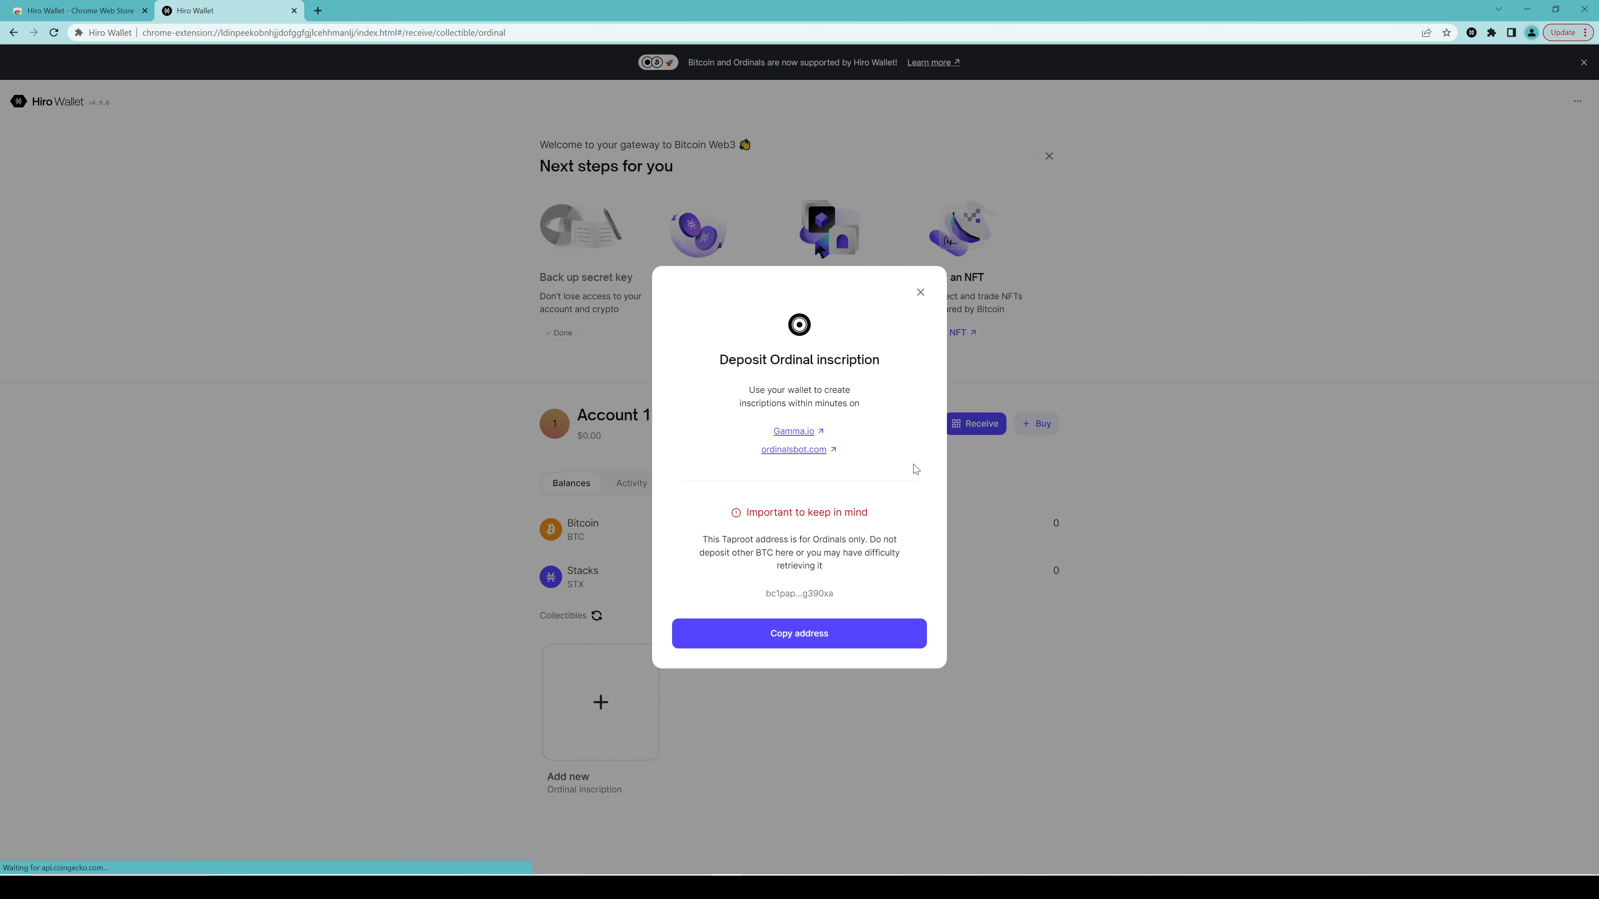
mouse_move(801, 501)
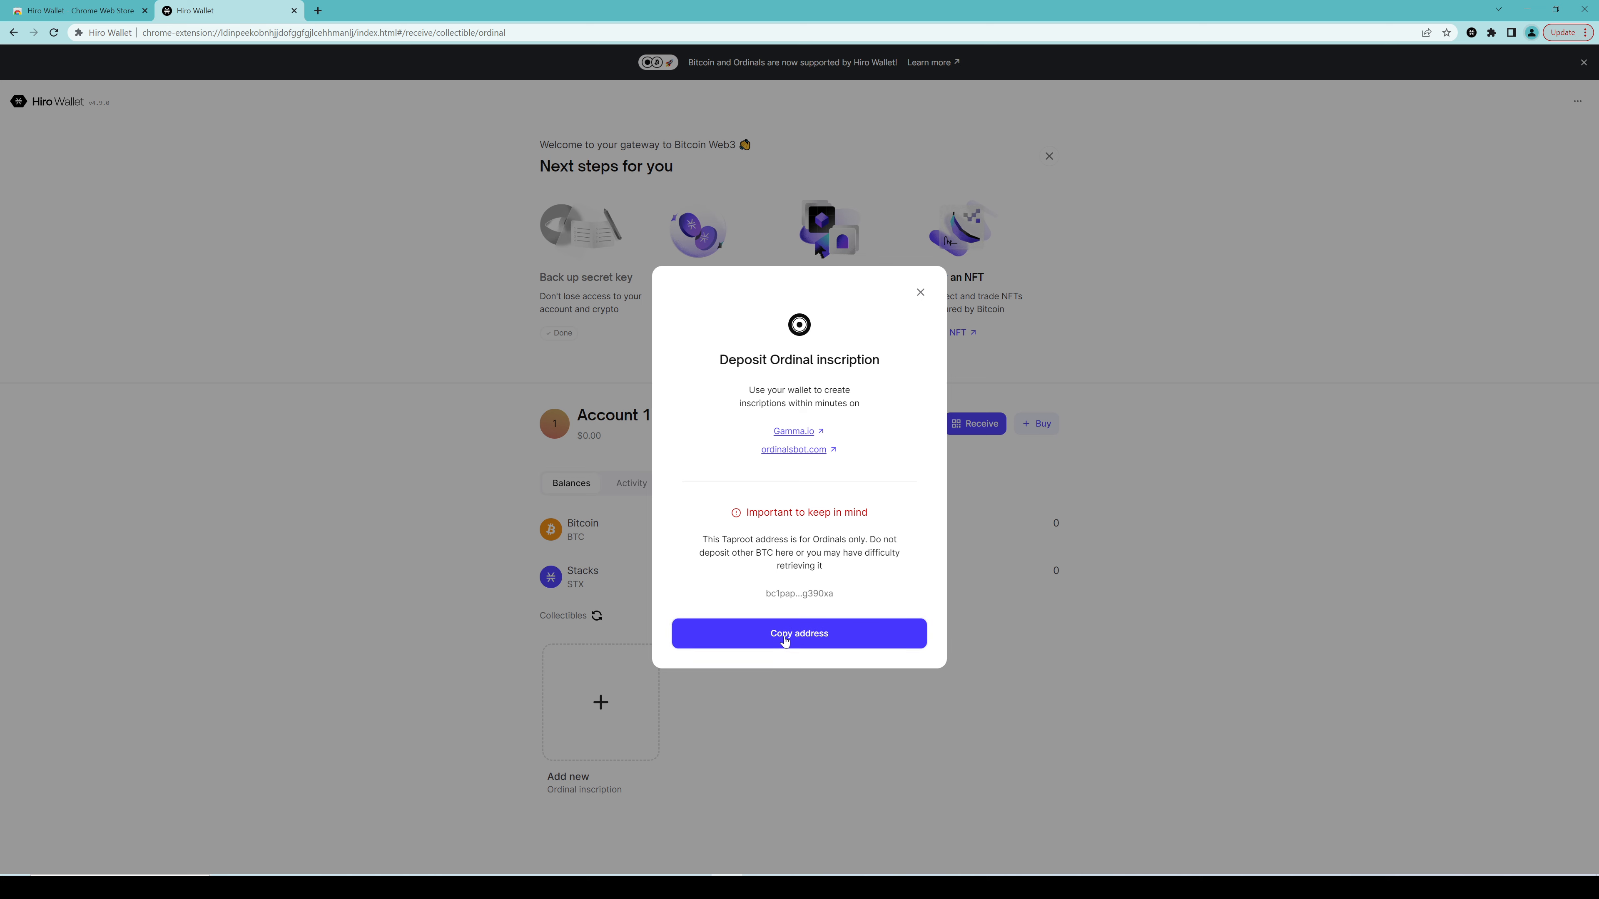
click(798, 633)
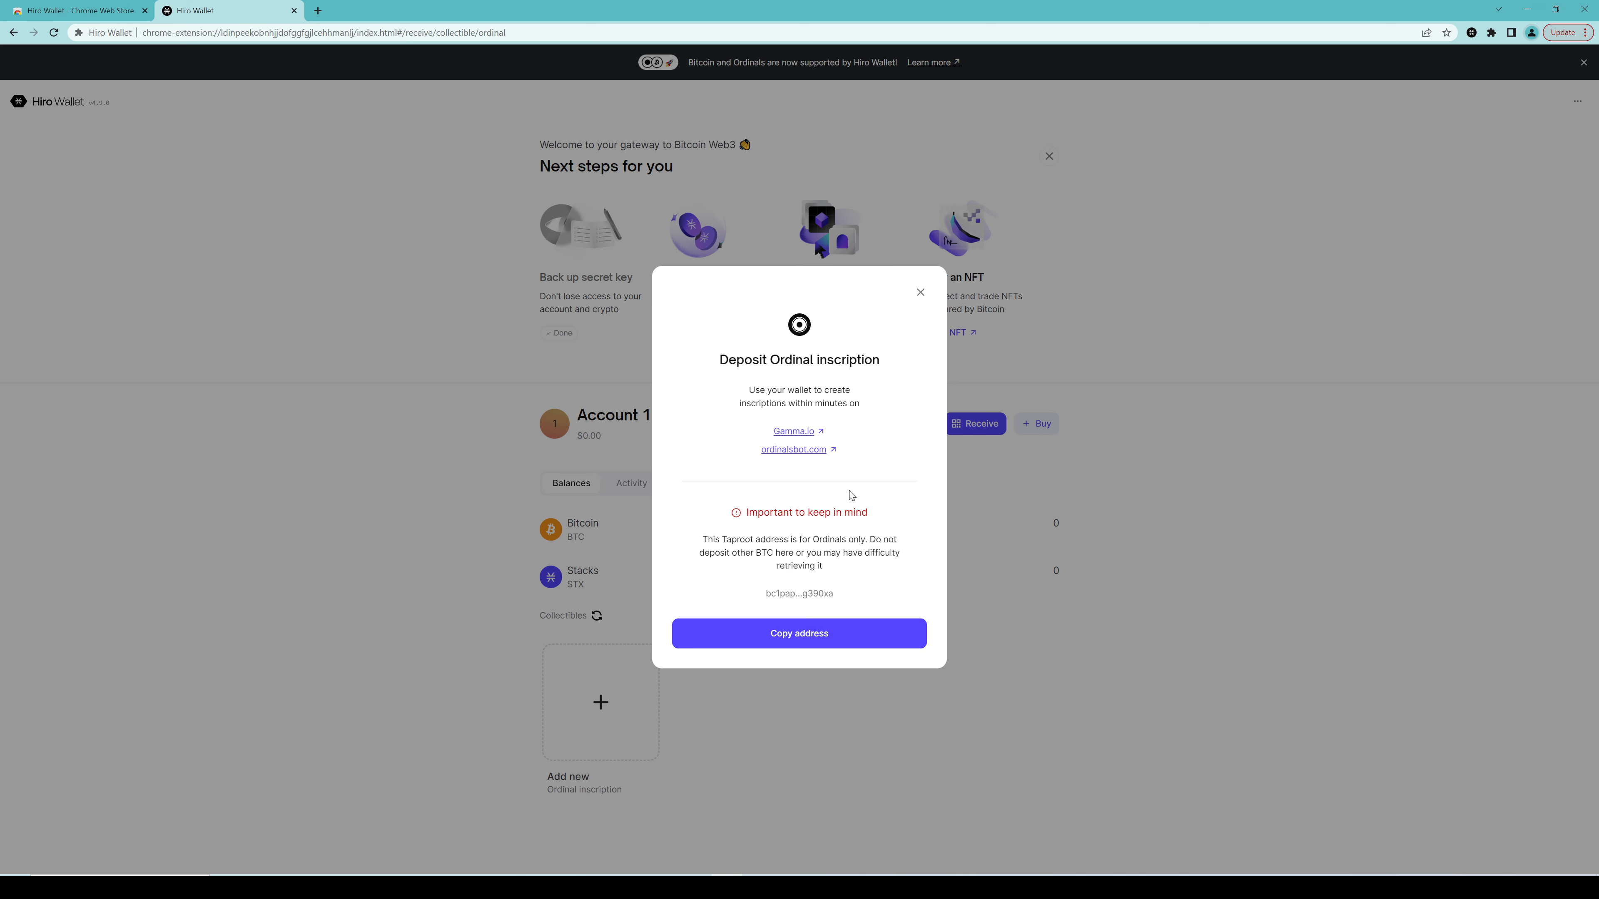
mouse_move(919, 293)
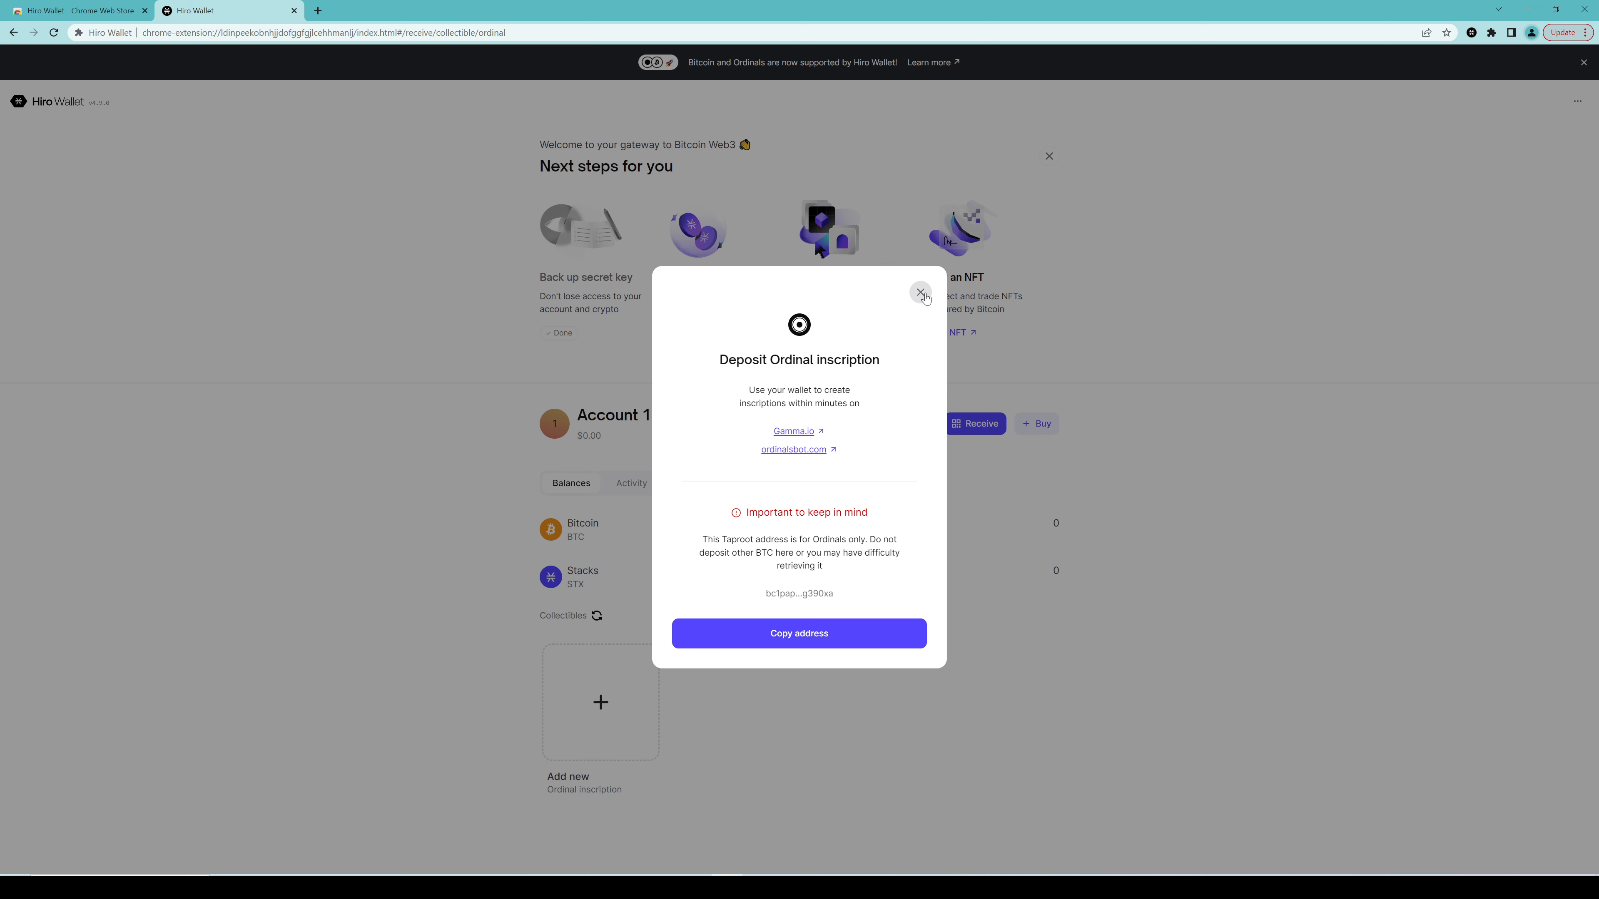